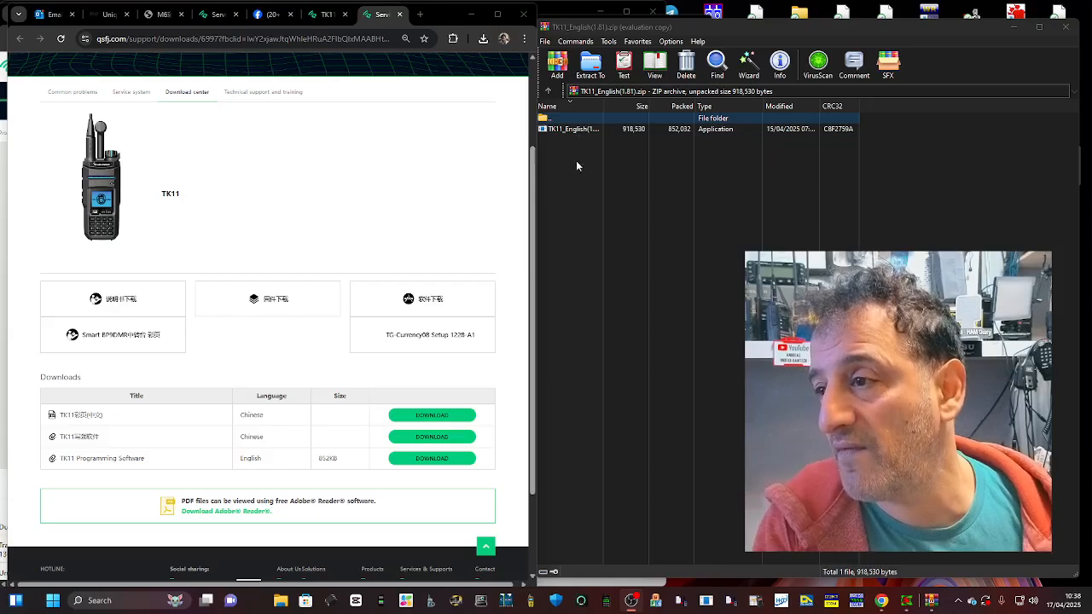
pyautogui.moveTo(464, 181)
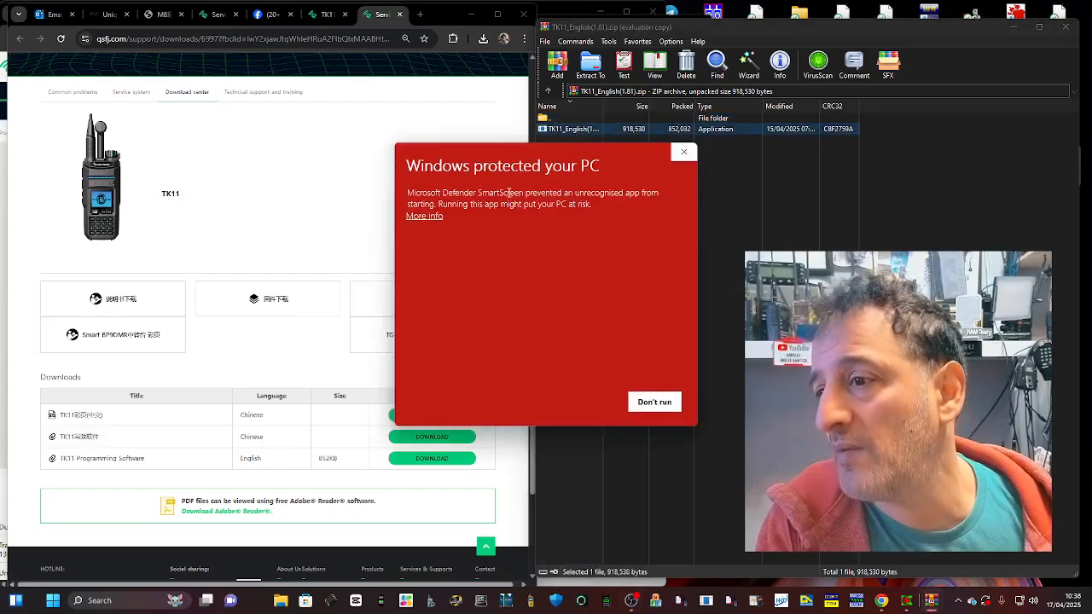
# Step: Bypass the SmartScreen warning via More info and Run anyway to launch the TK11 installer
pyautogui.click(423, 215)
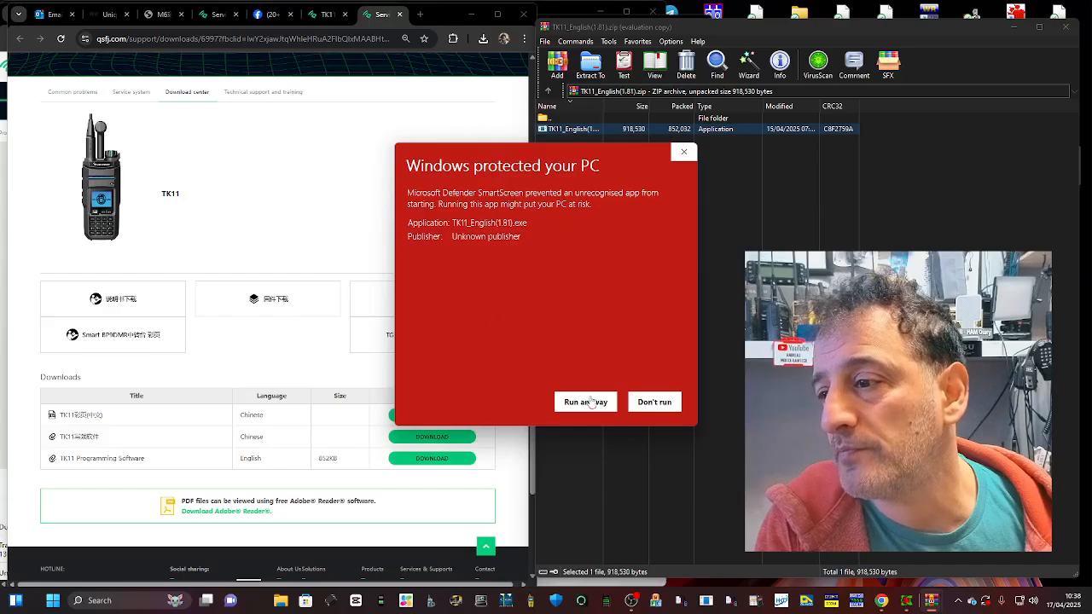
pyautogui.click(585, 402)
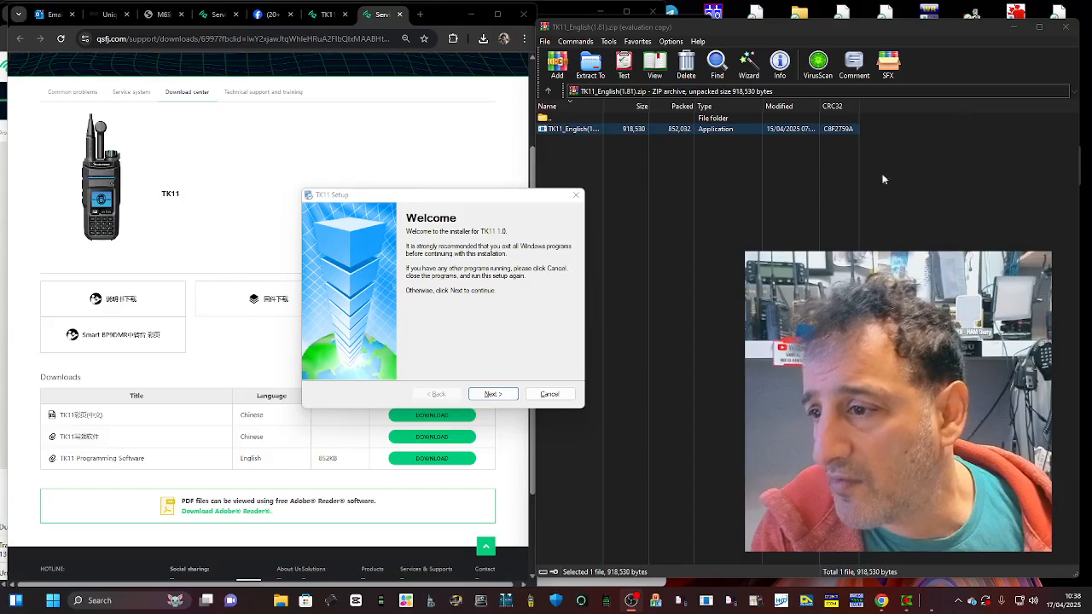
# Step: Accept the license agreement and enter user name 'M' in the setup wizard
pyautogui.click(491, 393)
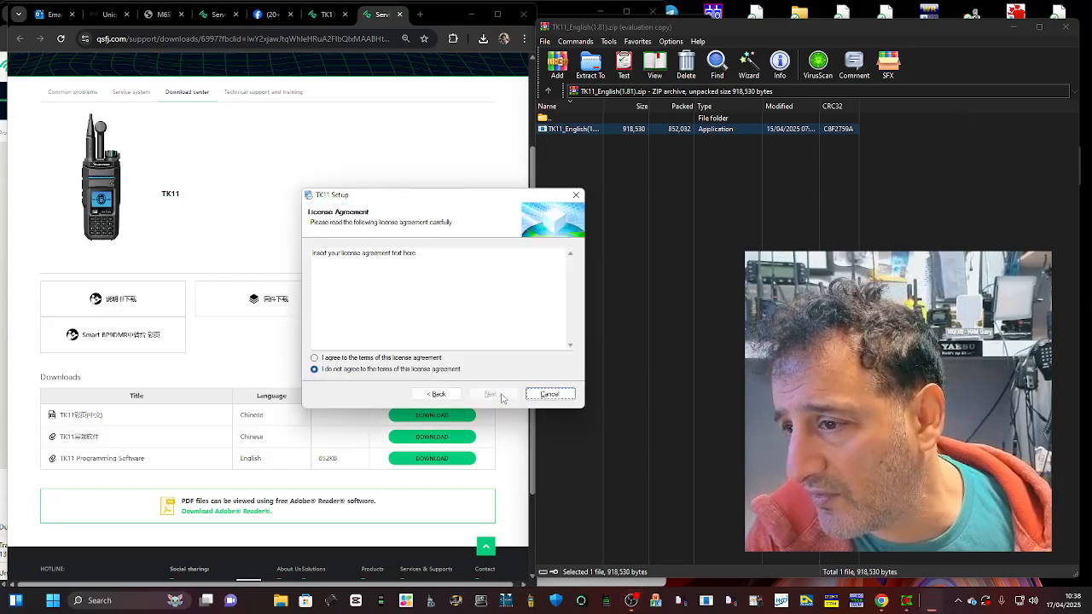
pyautogui.click(314, 358)
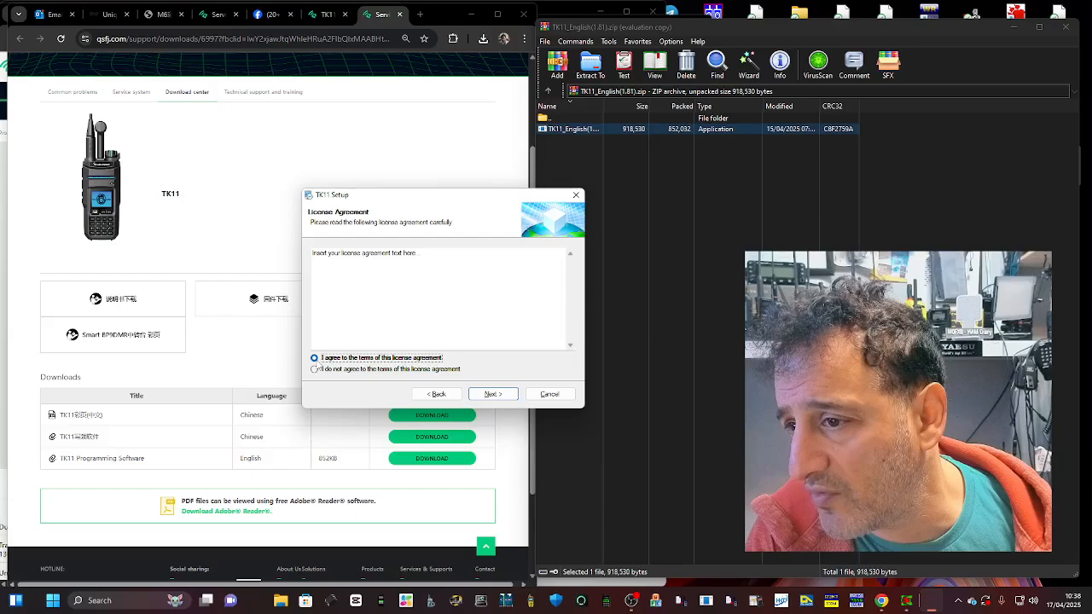
pyautogui.click(491, 393)
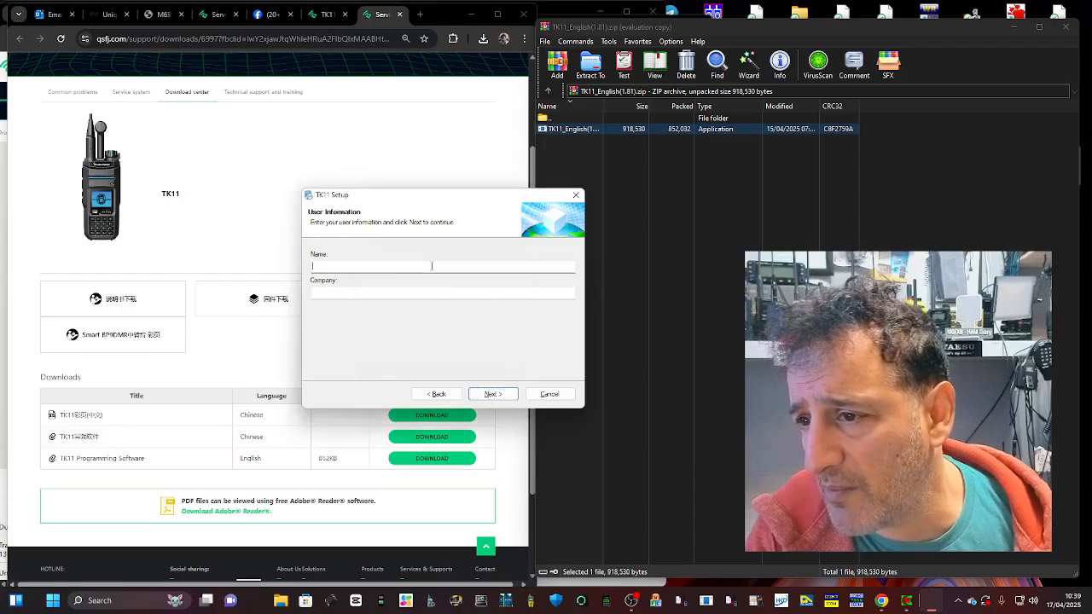
pyautogui.write('M0FXB')
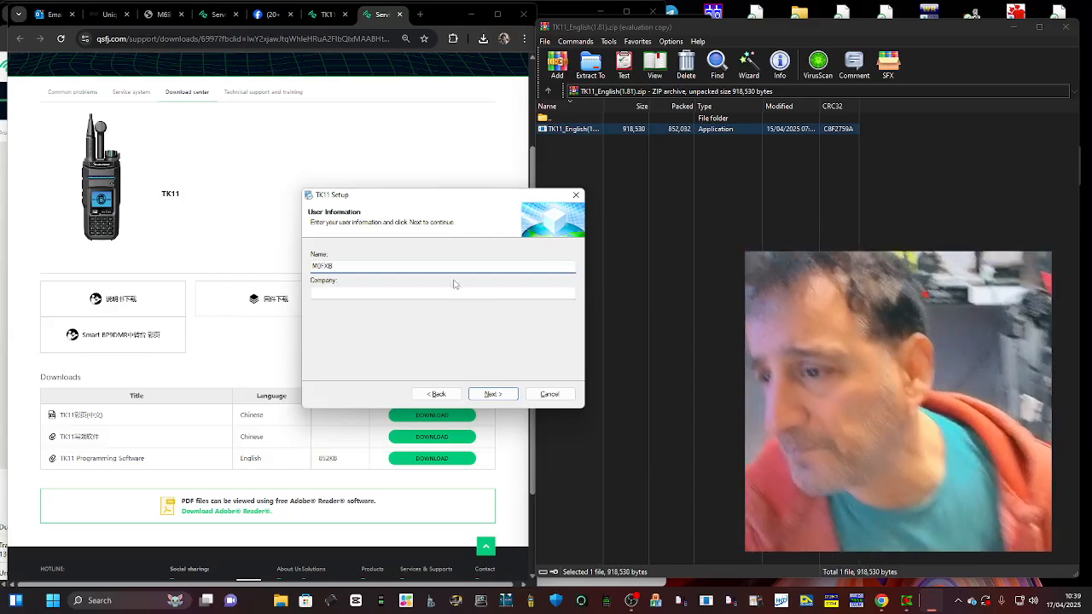
pyautogui.click(492, 393)
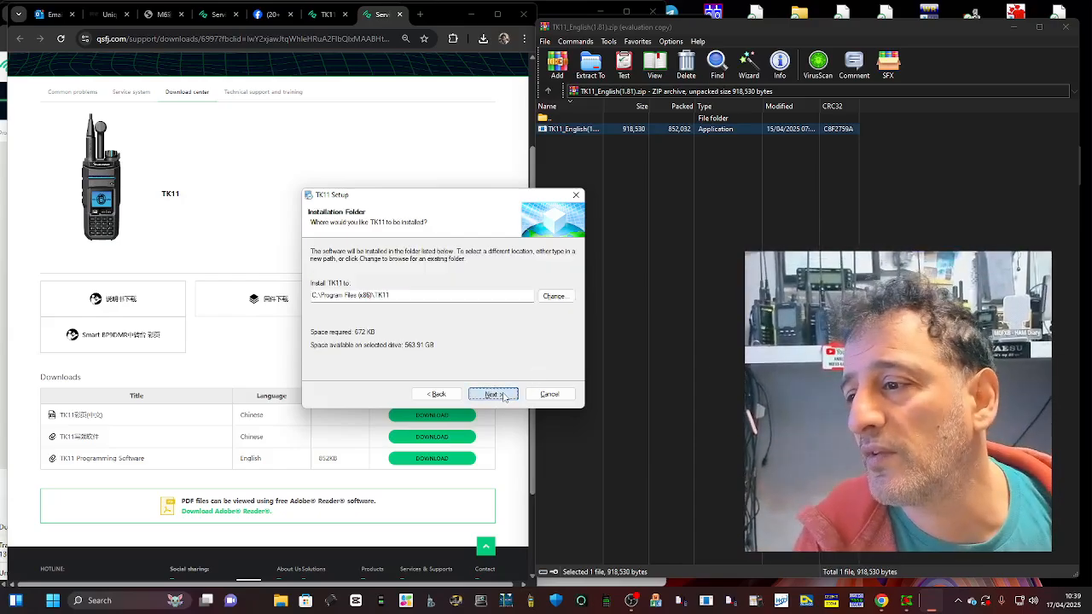
# Step: Install TK11 with the default installation and shortcut folders and finish setup
pyautogui.click(491, 392)
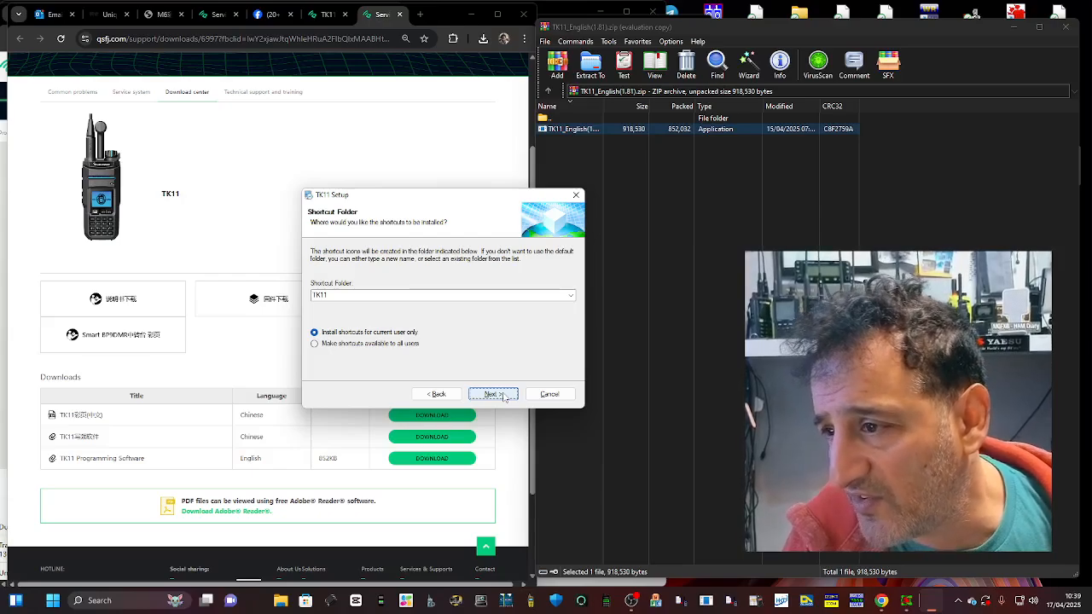
pyautogui.click(493, 393)
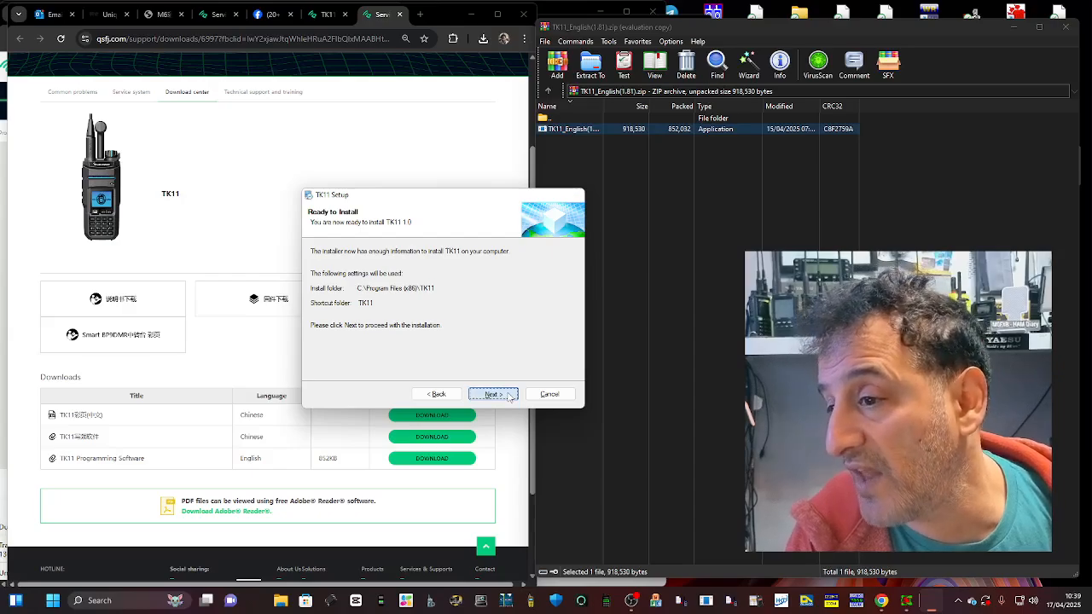
pyautogui.click(492, 392)
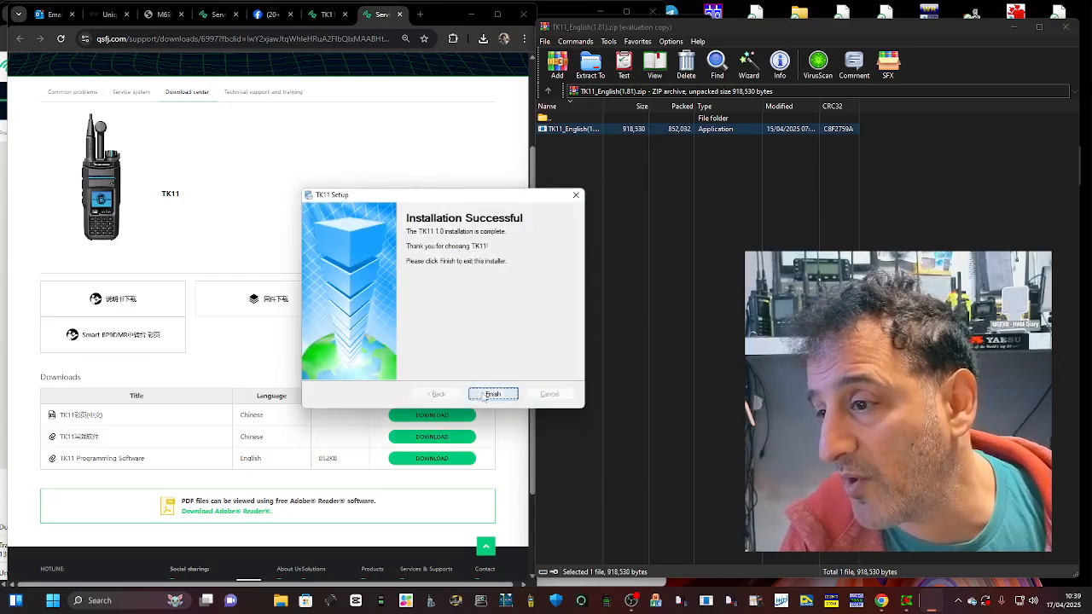
pyautogui.click(492, 392)
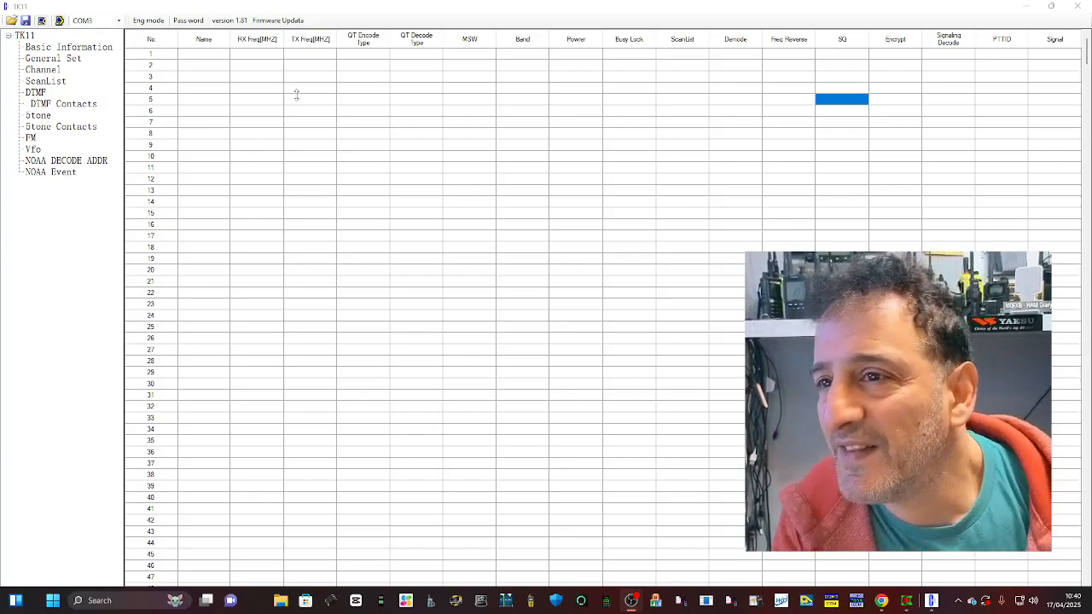
pyautogui.moveTo(756, 216)
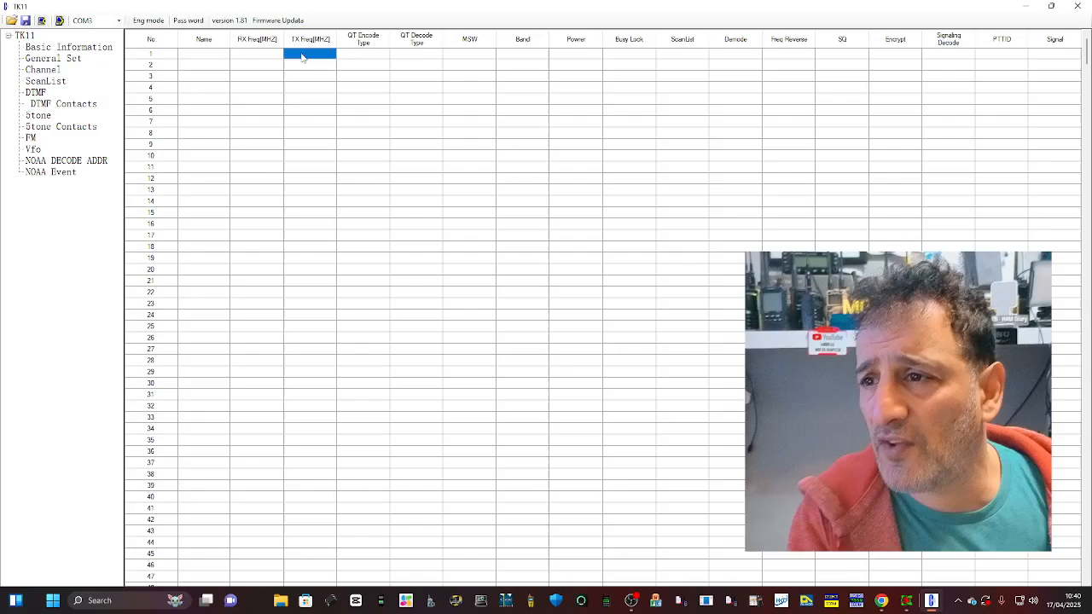
# Step: Bring up the Edit Channel 1 dialog from row 1 of the empty channel grid
pyautogui.doubleClick(310, 55)
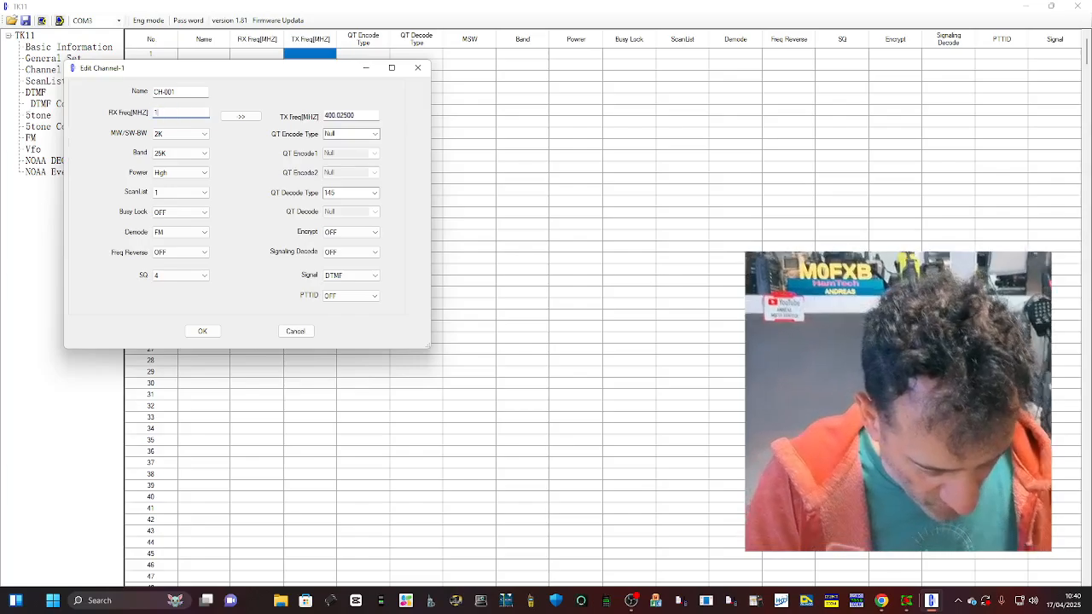
# Step: Enter RX frequency 145.6 MHz, name GB3WR and TX frequency 145.0 MHz for channel 1
pyautogui.write('145.60000')
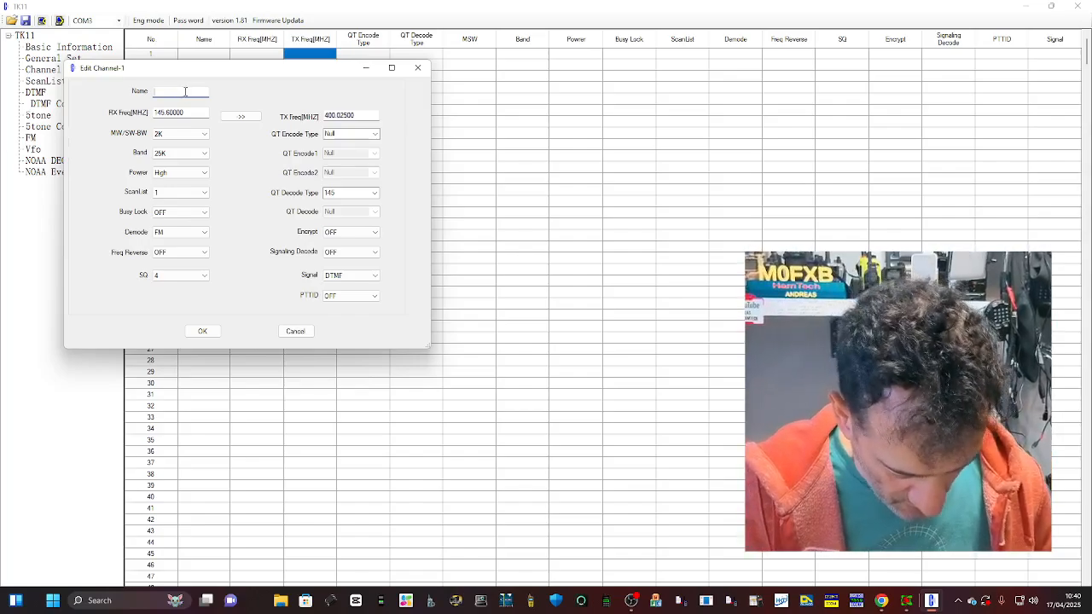
pyautogui.write('GB3WR')
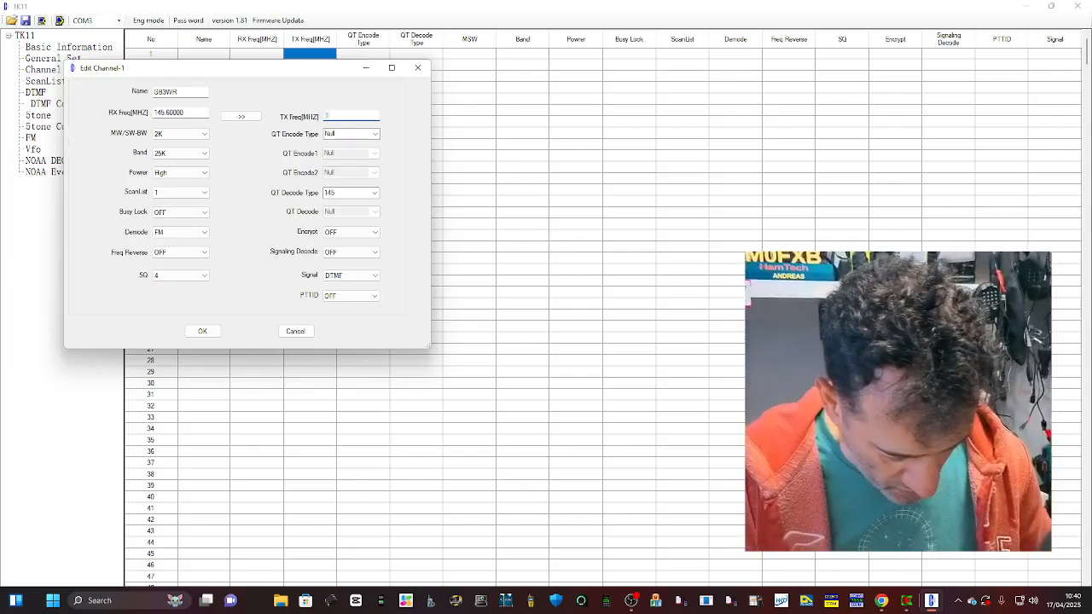
pyautogui.write('145.000')
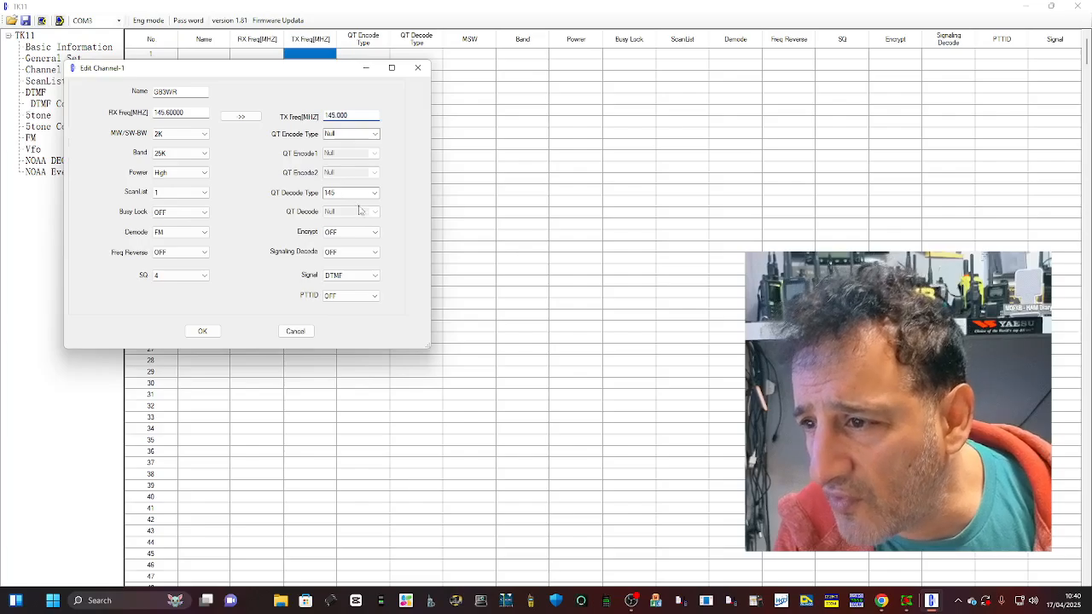
pyautogui.click(179, 133)
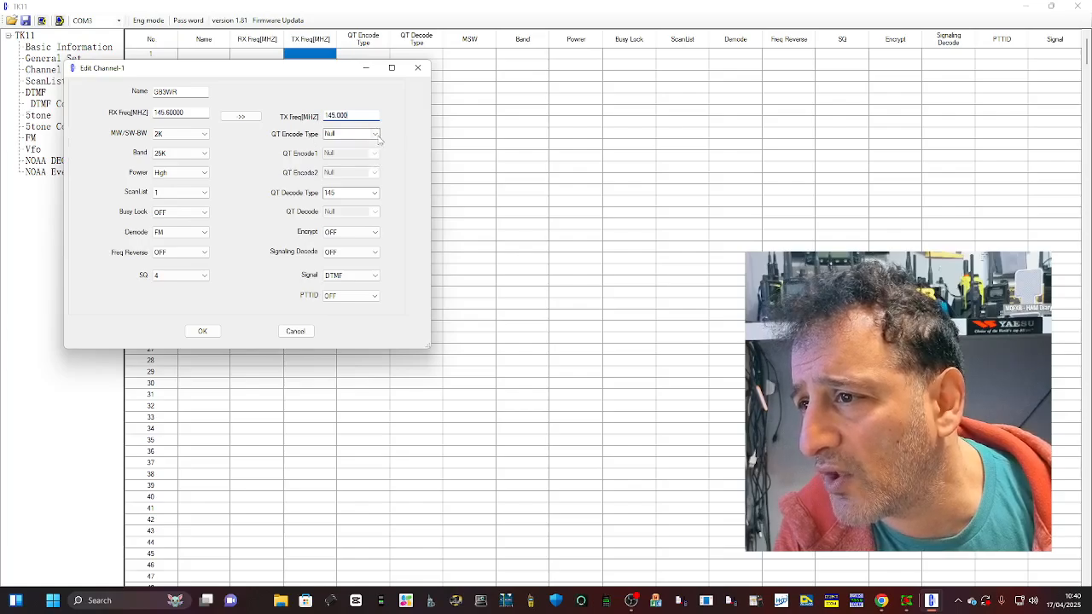
# Step: Set QT Encode to CTCSS with a 94.8 Hz tone and QT Decode to Null
pyautogui.click(374, 133)
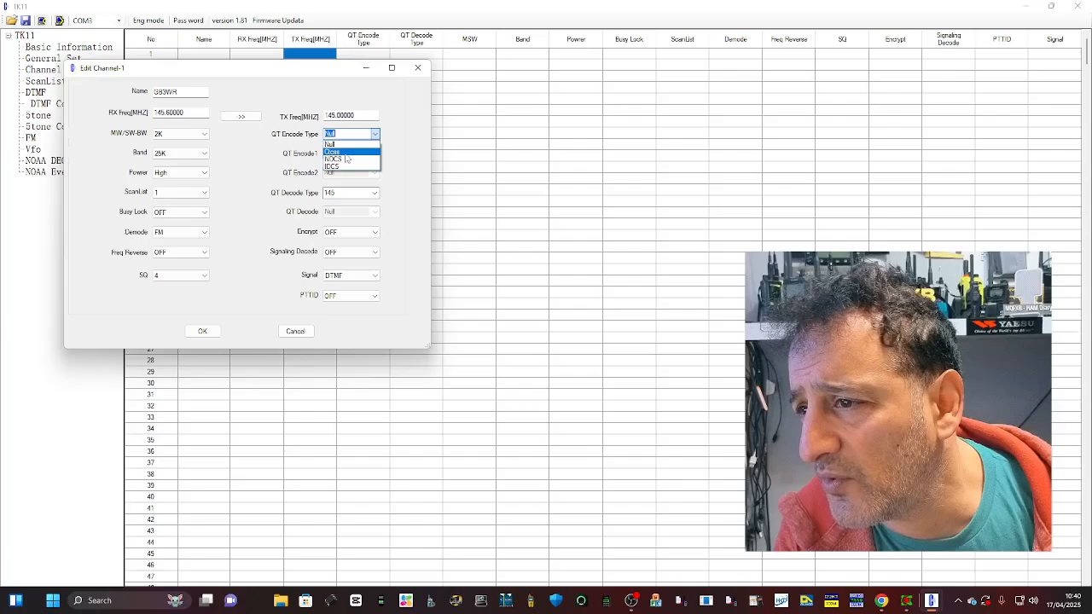
pyautogui.click(333, 153)
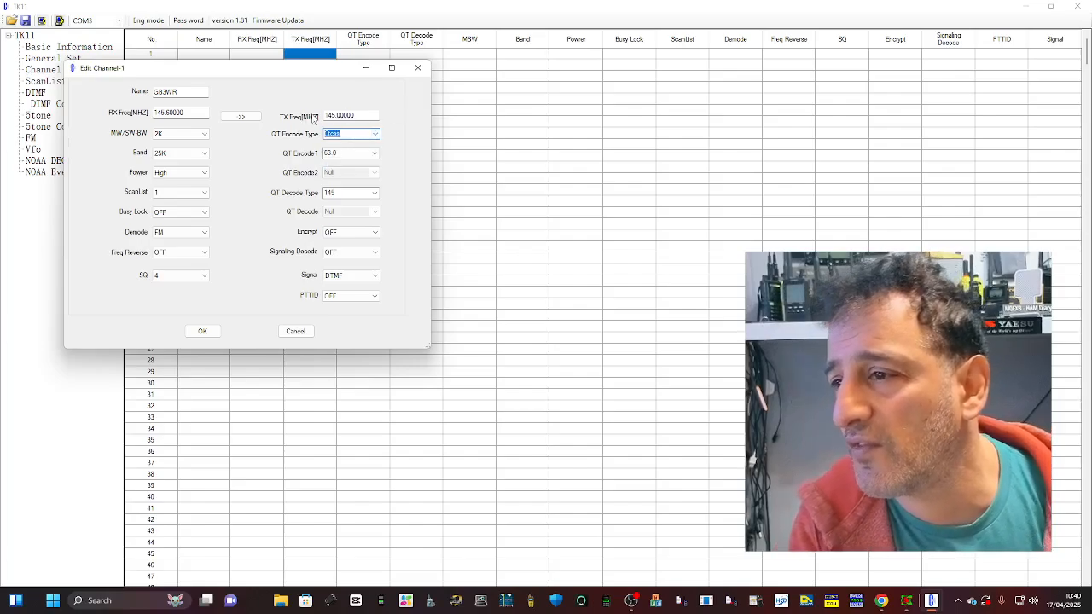
pyautogui.click(373, 154)
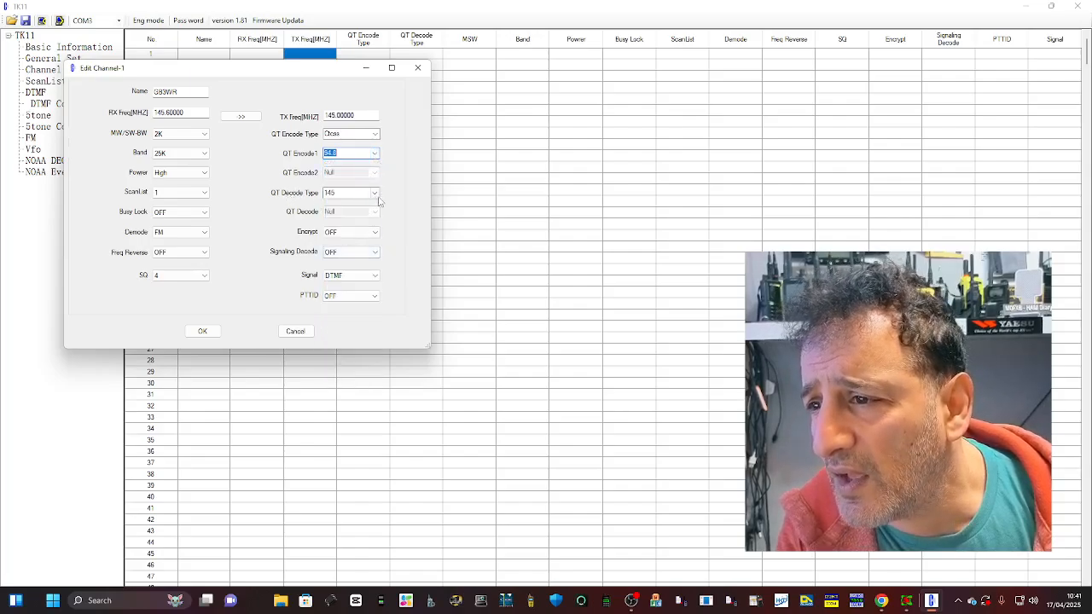
pyautogui.click(373, 191)
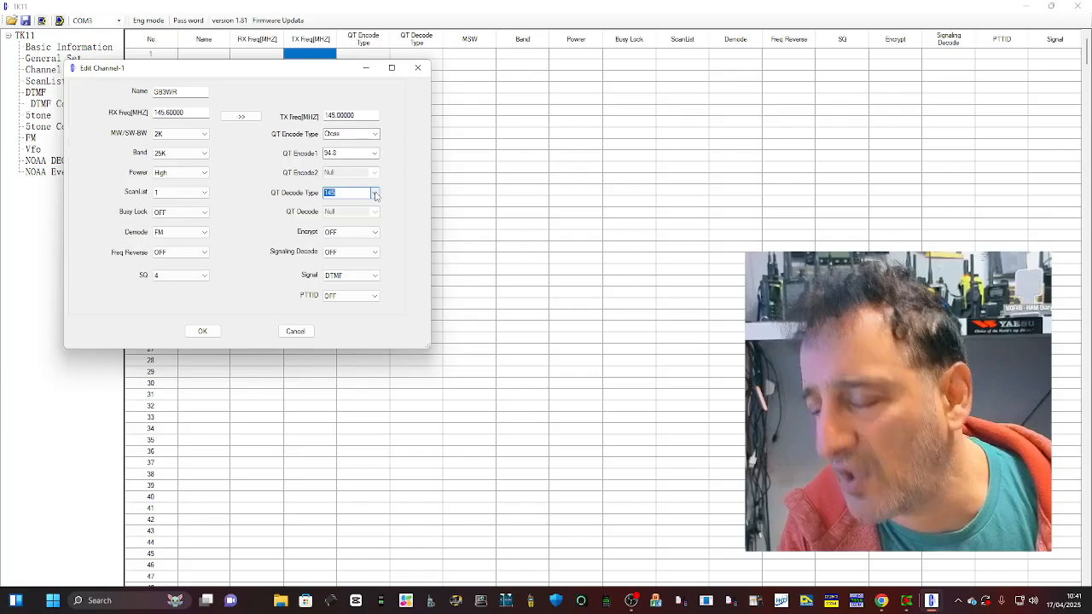
pyautogui.click(373, 191)
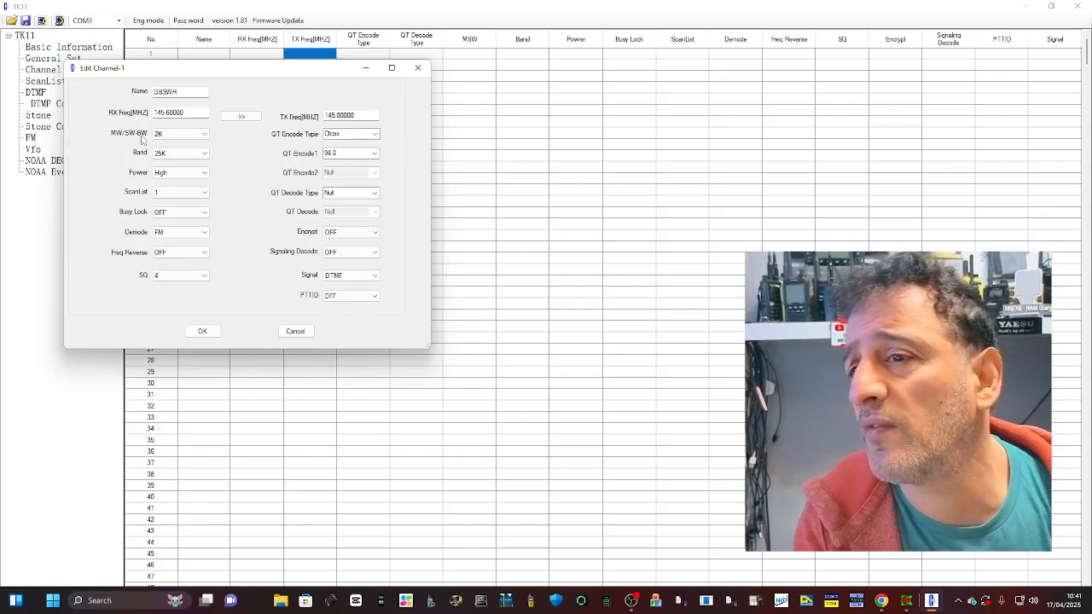
# Step: Confirm the dialog with OK so channel 1 appears in the channel list
pyautogui.click(179, 133)
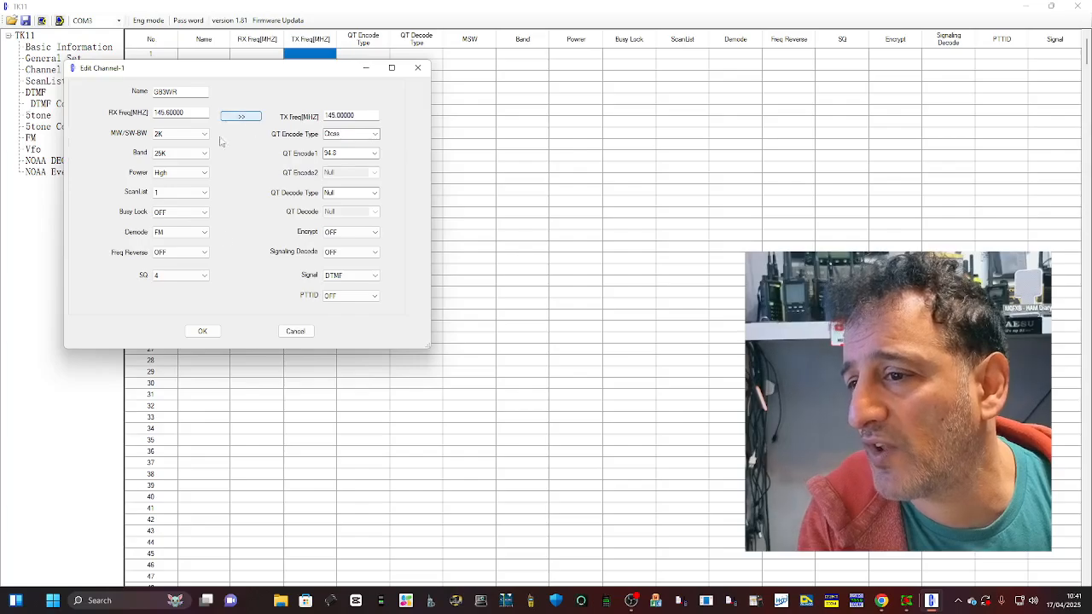
pyautogui.click(201, 330)
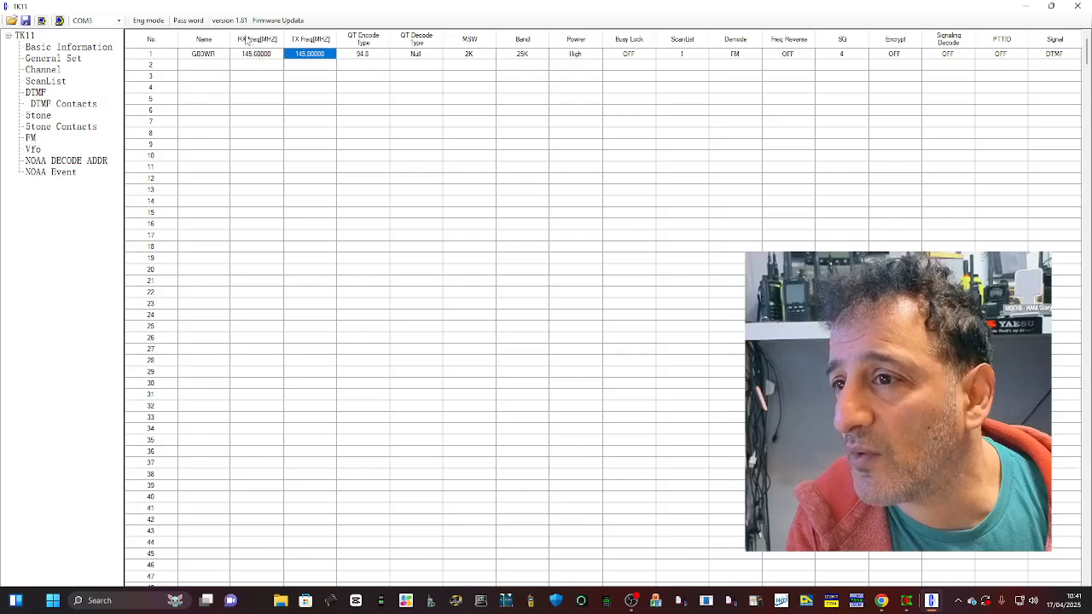
pyautogui.click(276, 21)
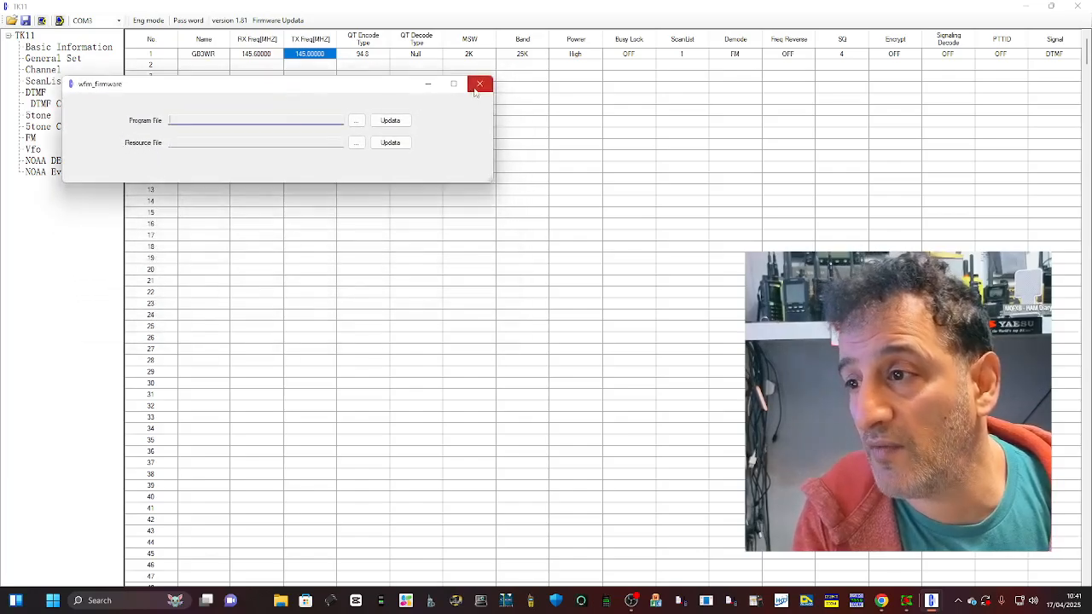
pyautogui.click(479, 83)
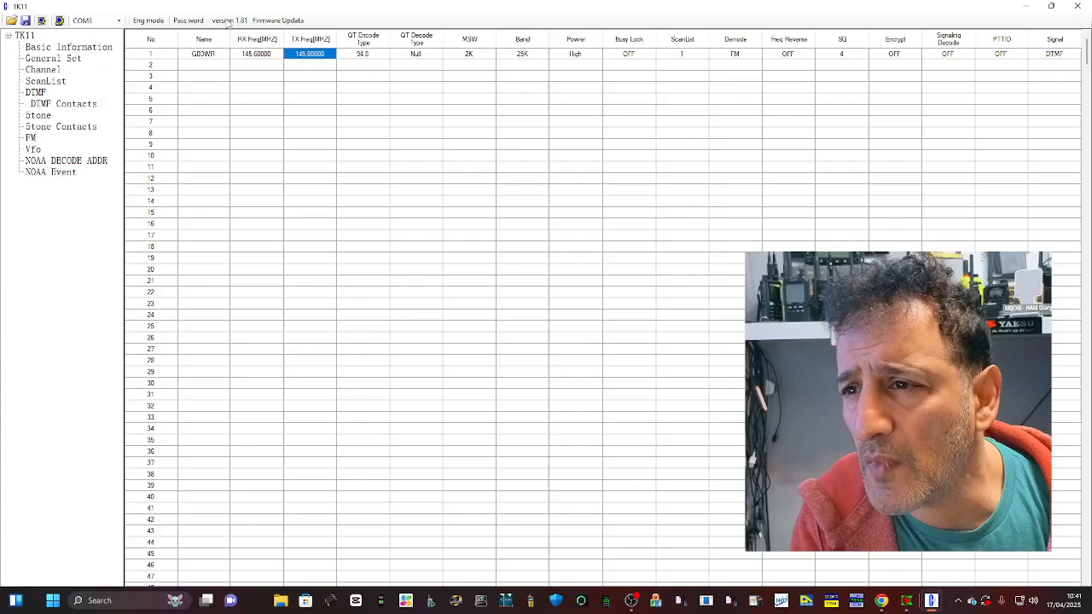
pyautogui.click(188, 20)
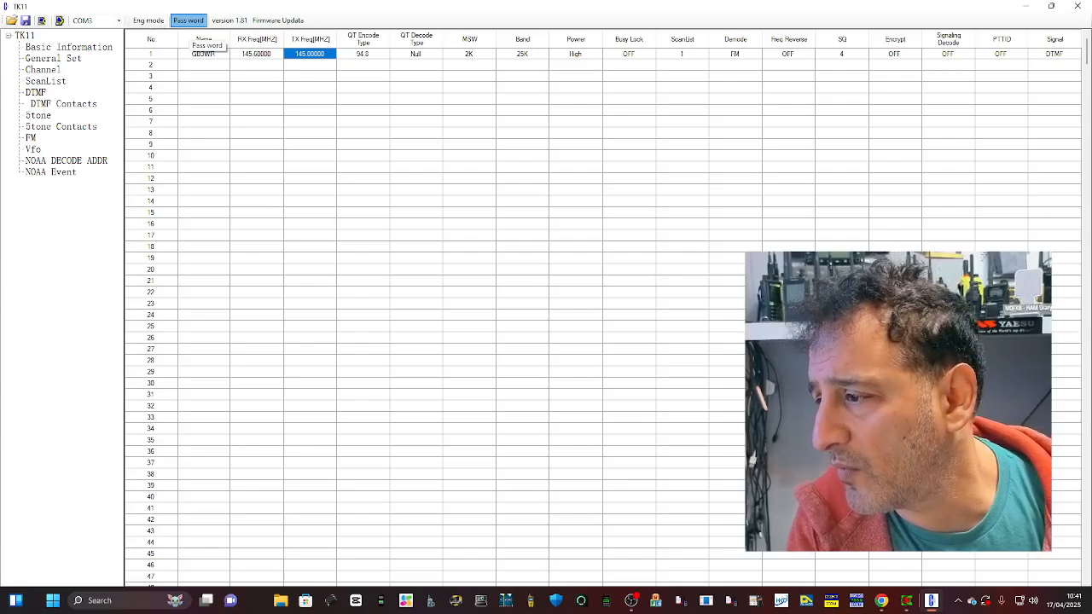
pyautogui.click(149, 20)
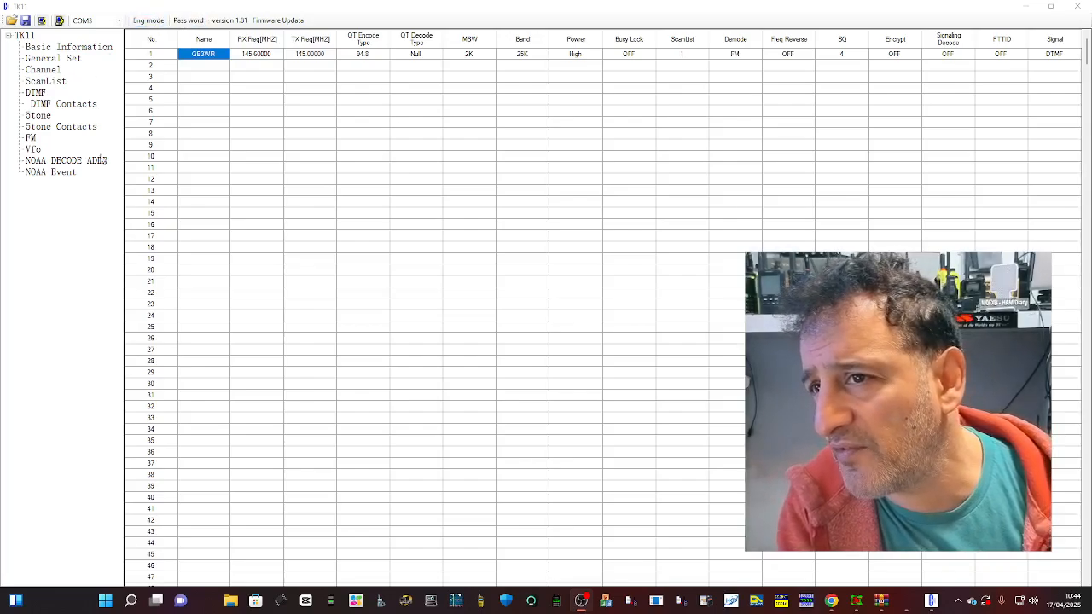
pyautogui.click(89, 20)
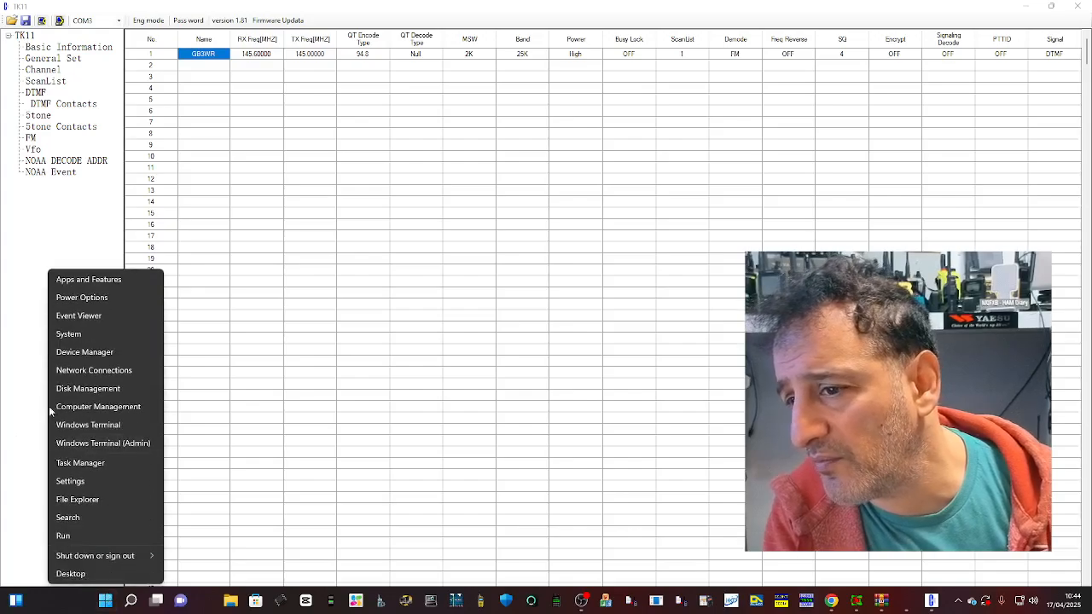
# Step: Check the COM & LPT ports list in Device Manager, then return to the TK11 window
pyautogui.click(82, 353)
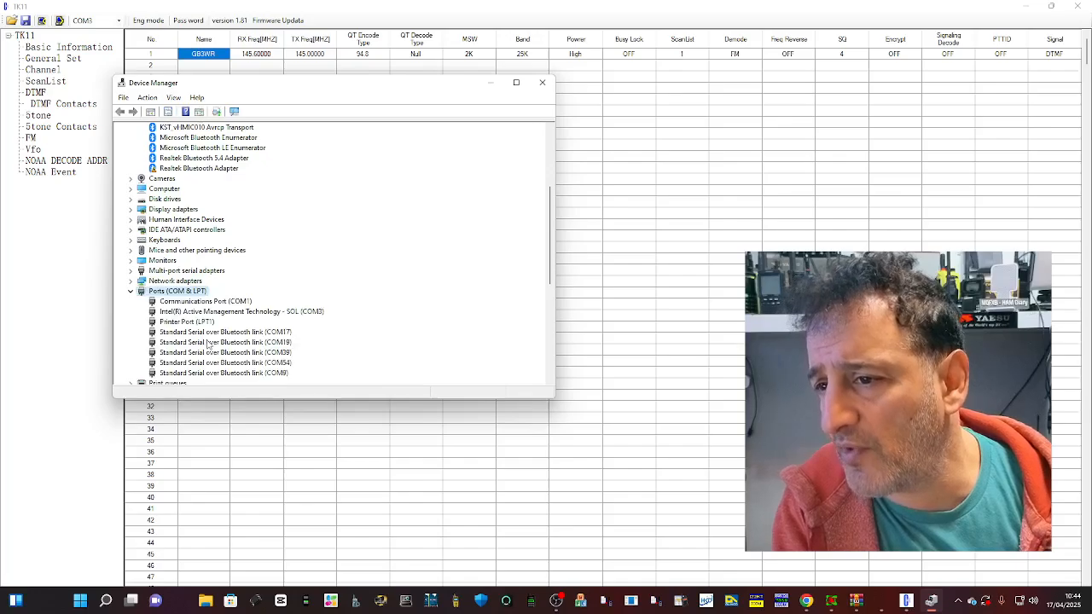
pyautogui.scroll(-3)
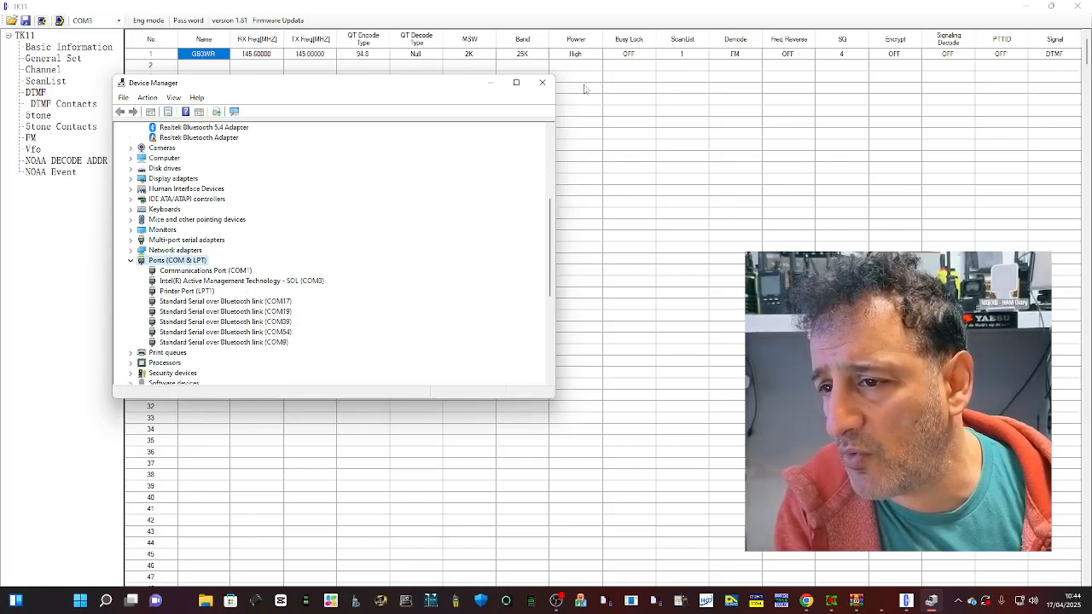
pyautogui.click(543, 82)
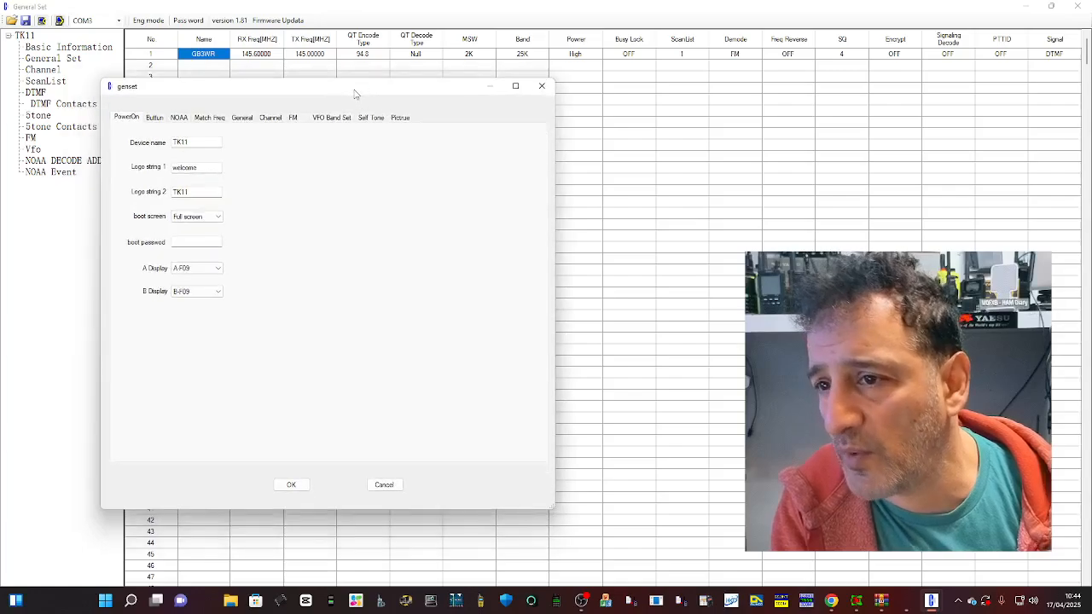
pyautogui.moveTo(230, 167)
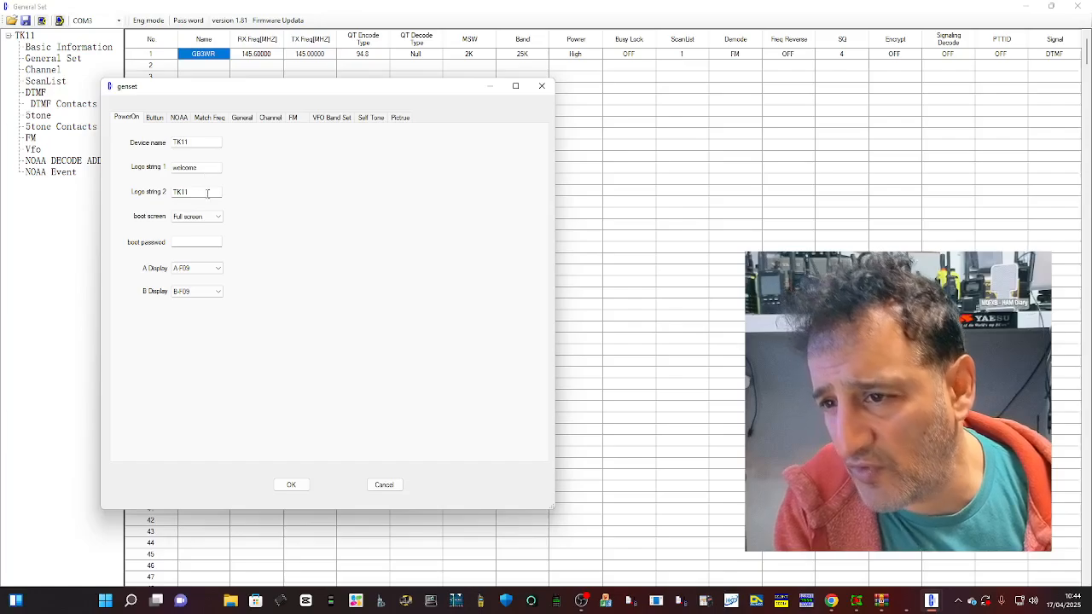
# Step: Keep the full-screen boot option and current A Display setting on the PowerOn page
pyautogui.click(218, 215)
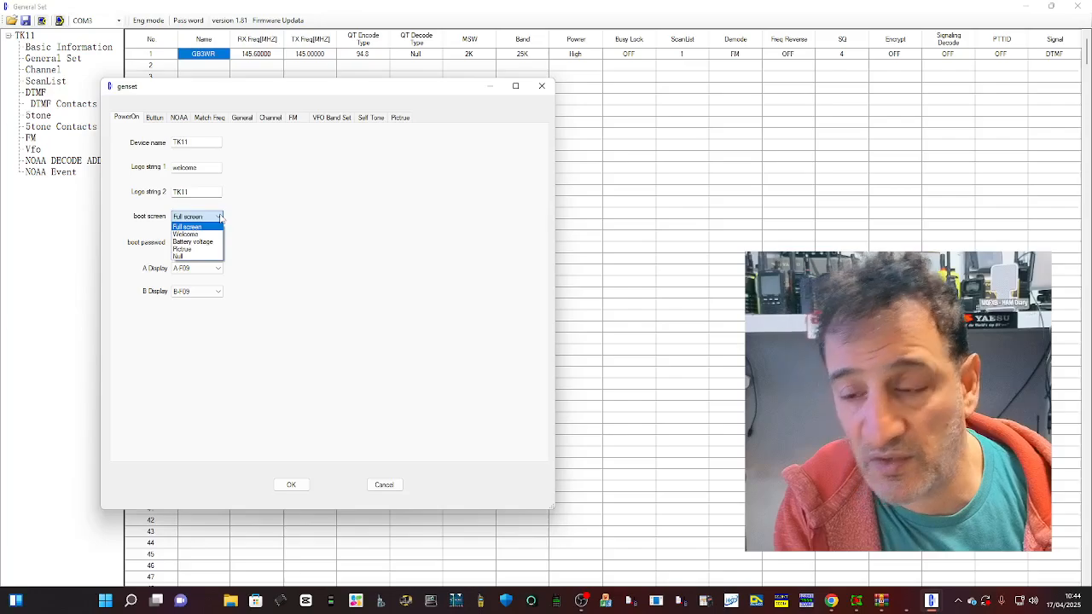
pyautogui.click(187, 226)
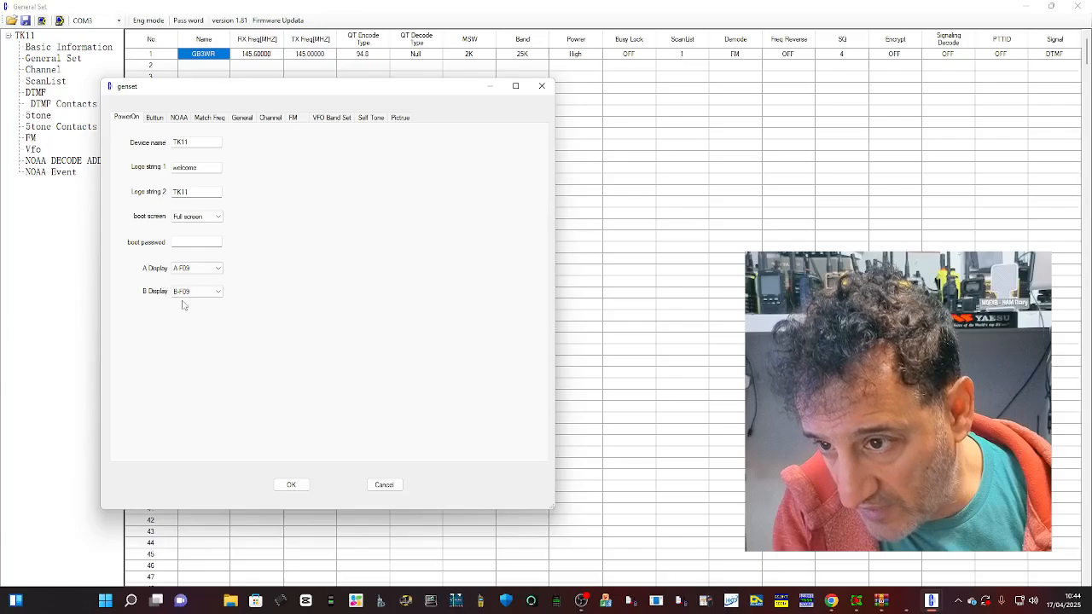
pyautogui.click(219, 268)
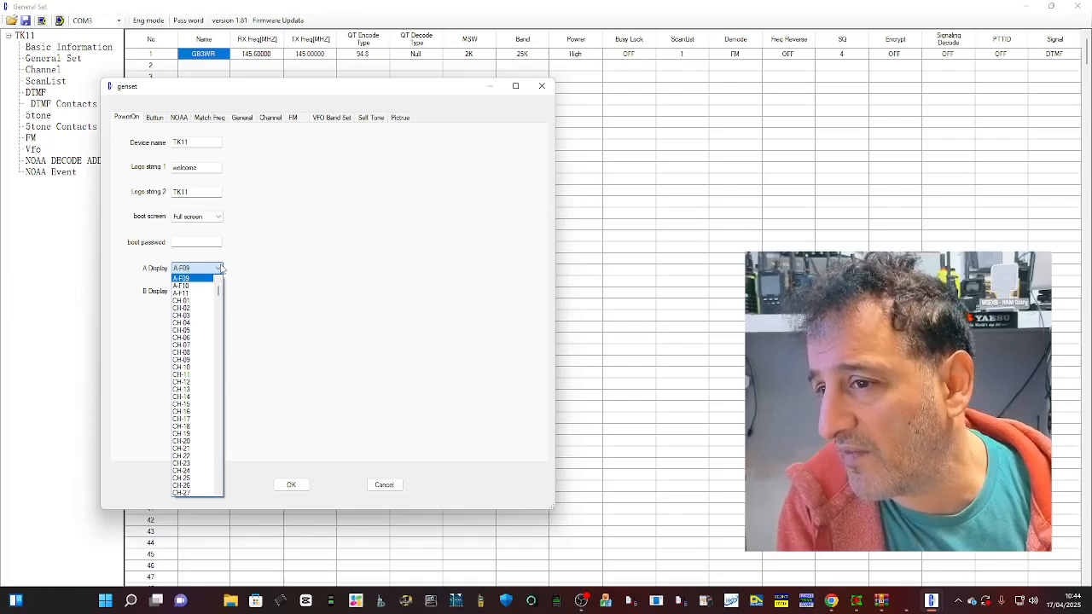
pyautogui.click(181, 278)
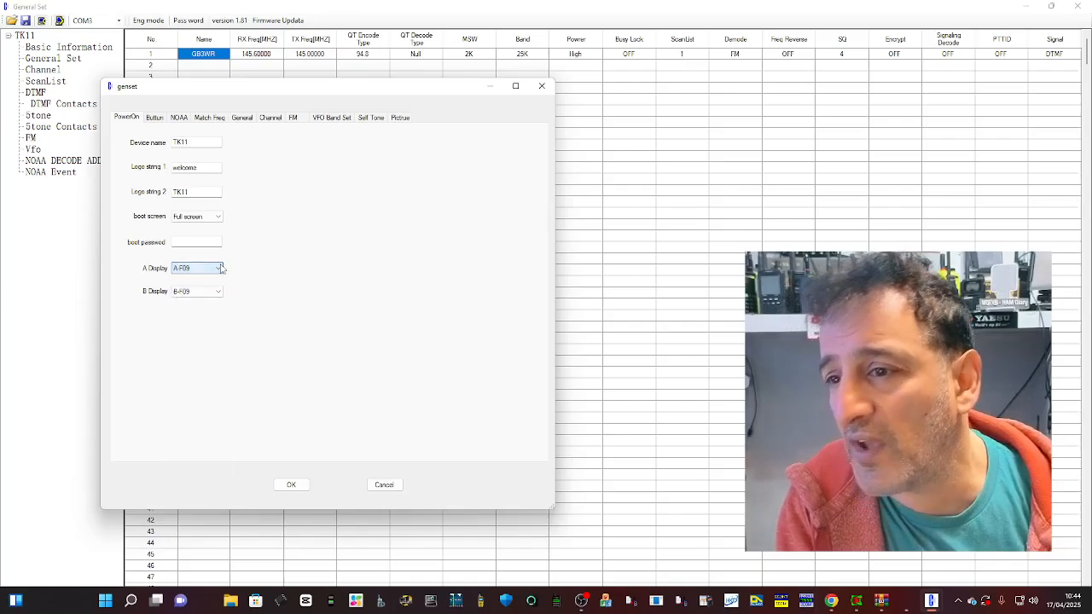
pyautogui.click(153, 116)
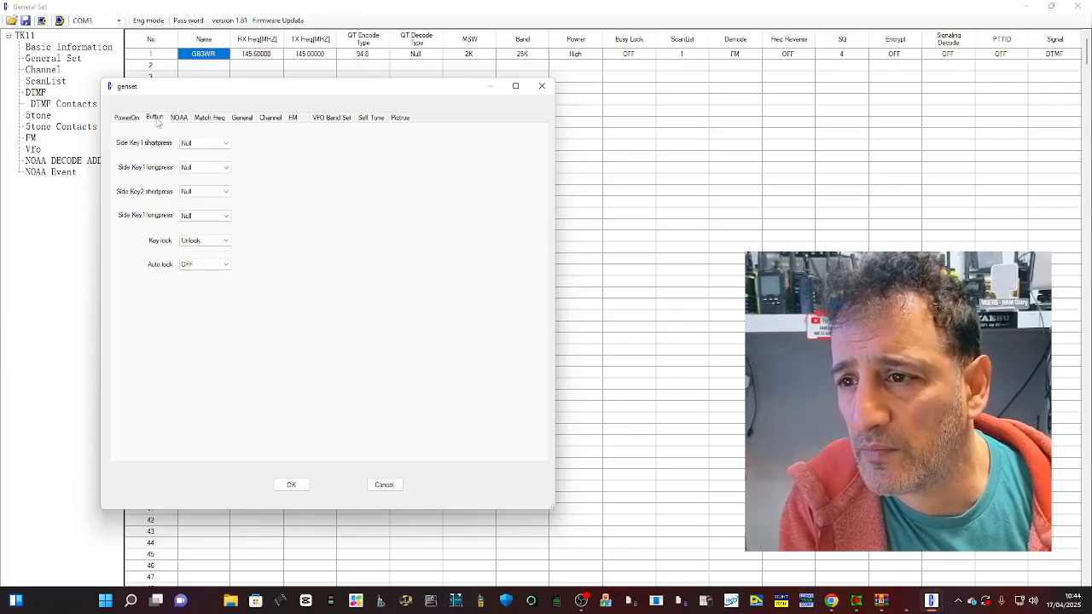
# Step: Assign Side Key1 short press Flashlight, long press VOX, and Side Key2 long press Scan
pyautogui.click(205, 143)
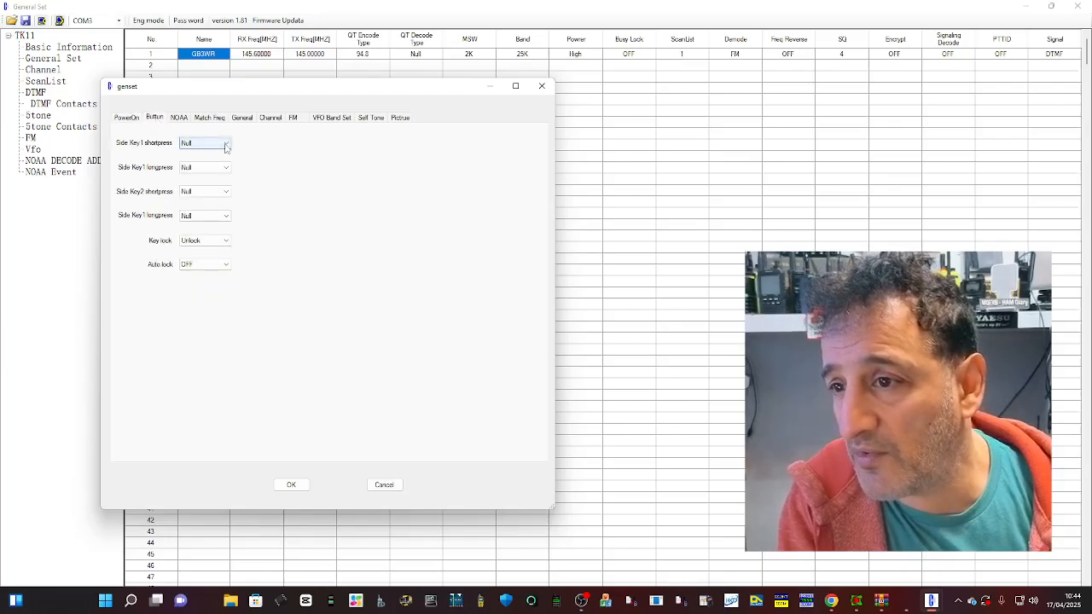
pyautogui.click(205, 143)
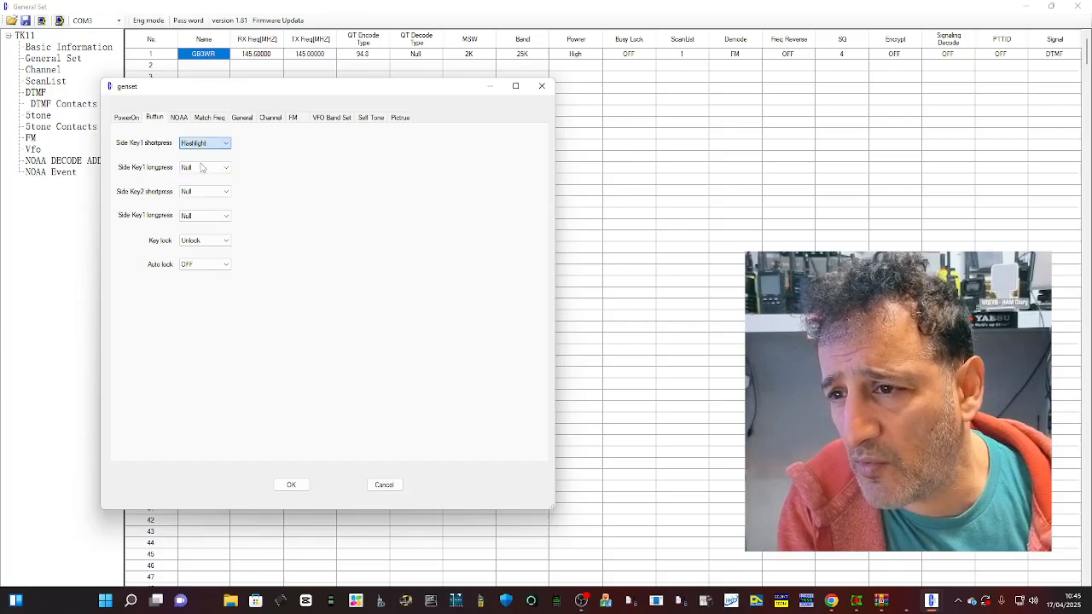
pyautogui.click(226, 167)
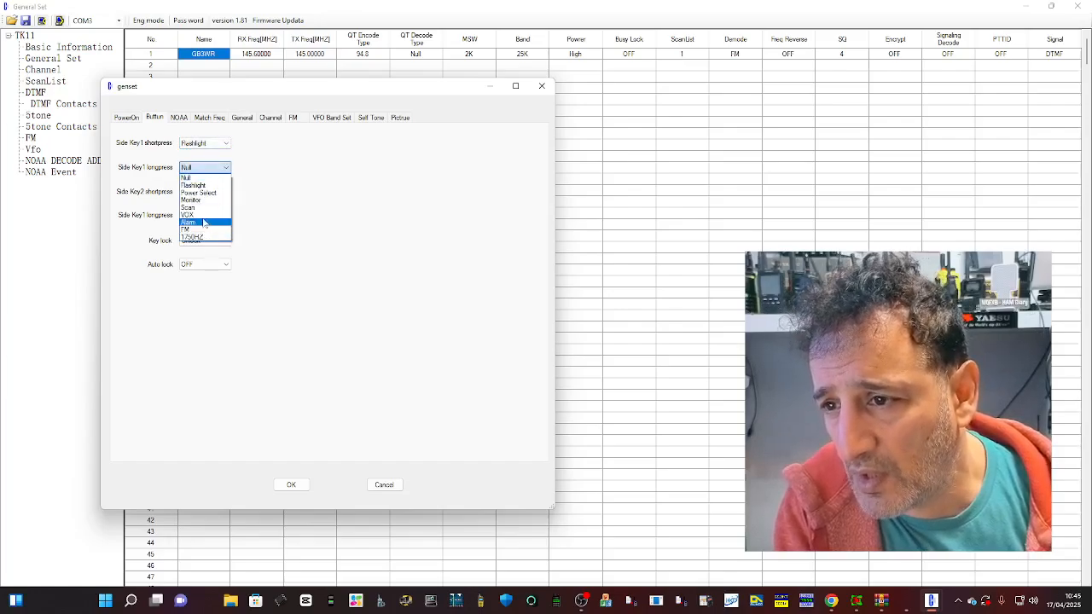
pyautogui.click(187, 215)
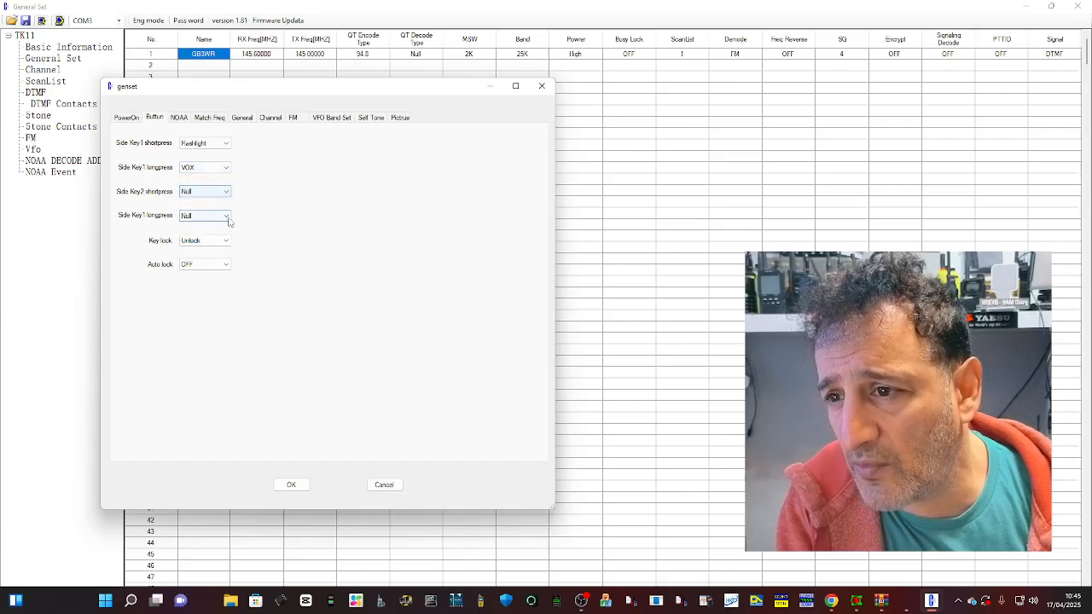
pyautogui.click(225, 215)
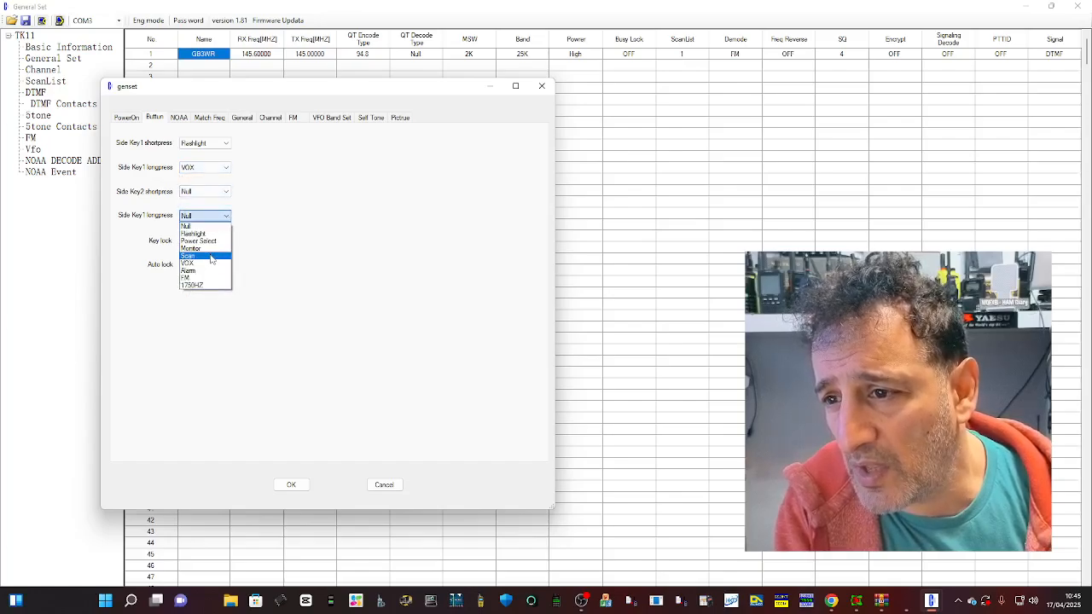
pyautogui.click(188, 255)
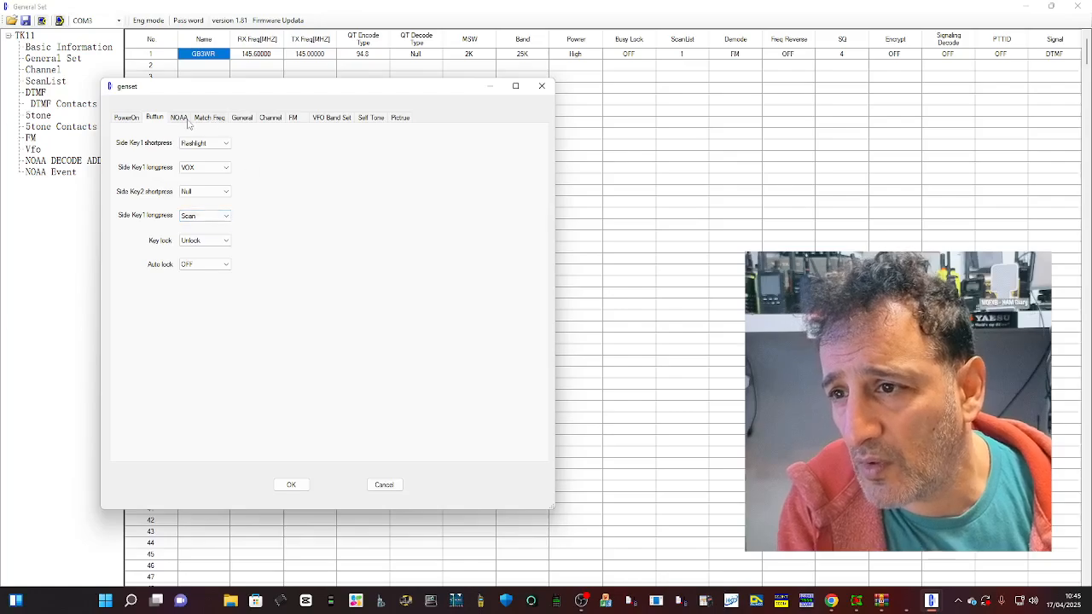
# Step: Look over the NOAA, Match freq and General pages, leaving the Backlight setting unchanged
pyautogui.click(180, 118)
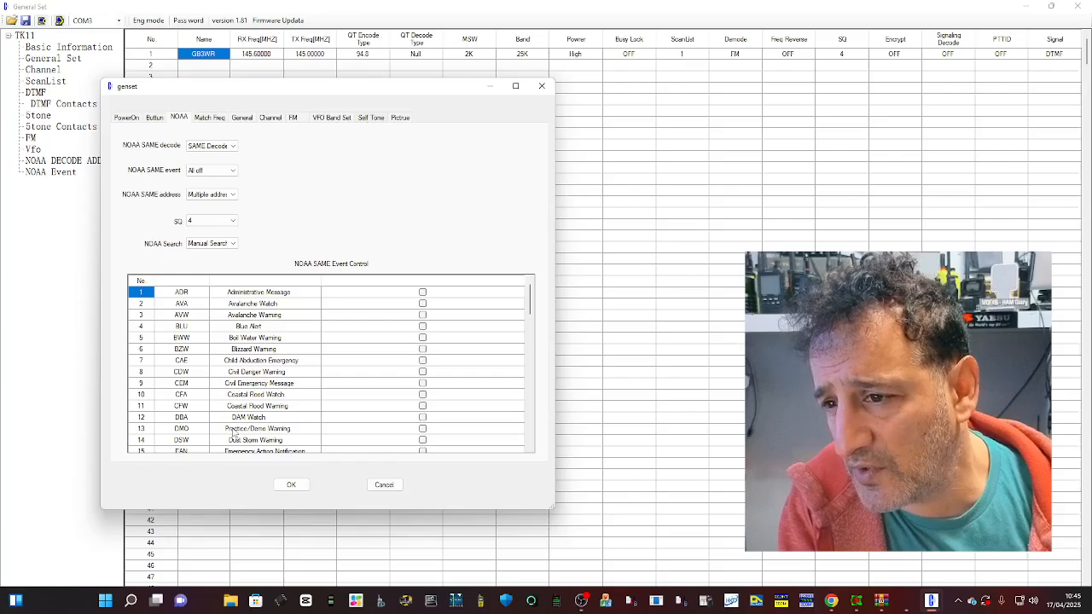
pyautogui.click(208, 118)
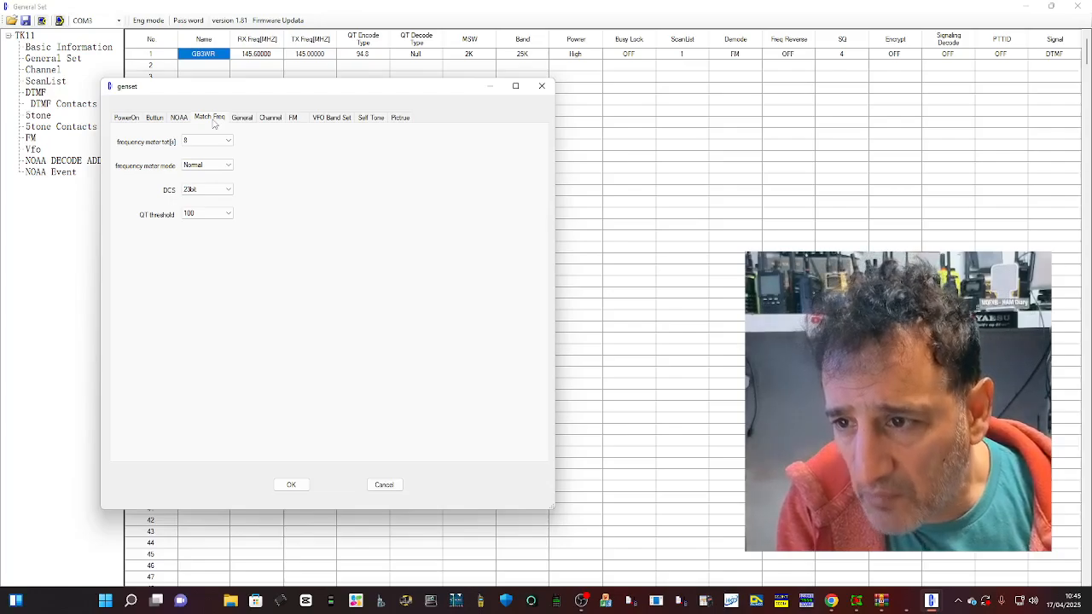
pyautogui.click(242, 116)
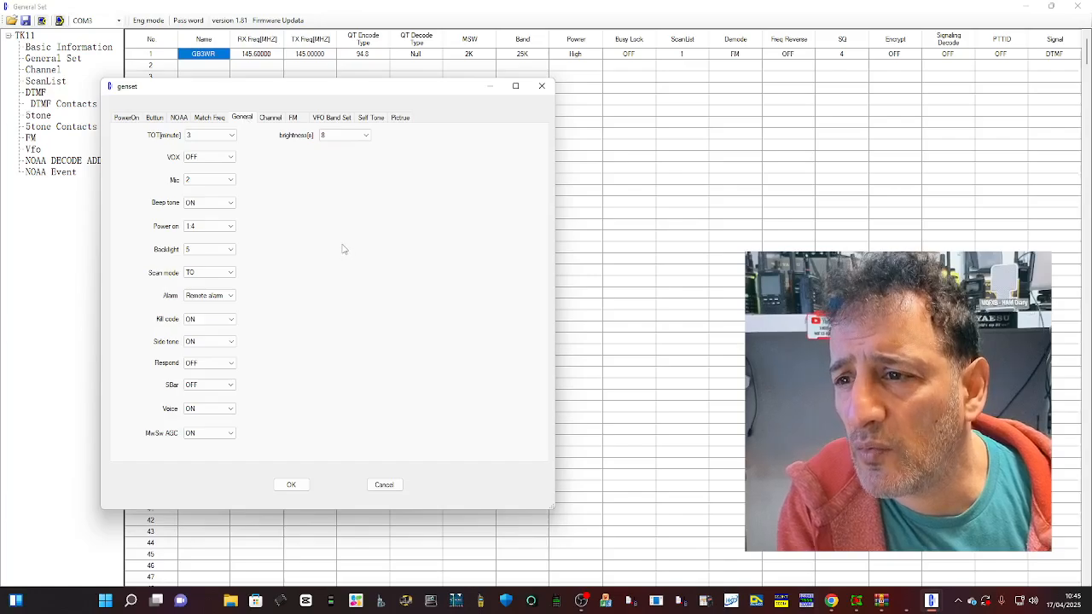
pyautogui.moveTo(348, 215)
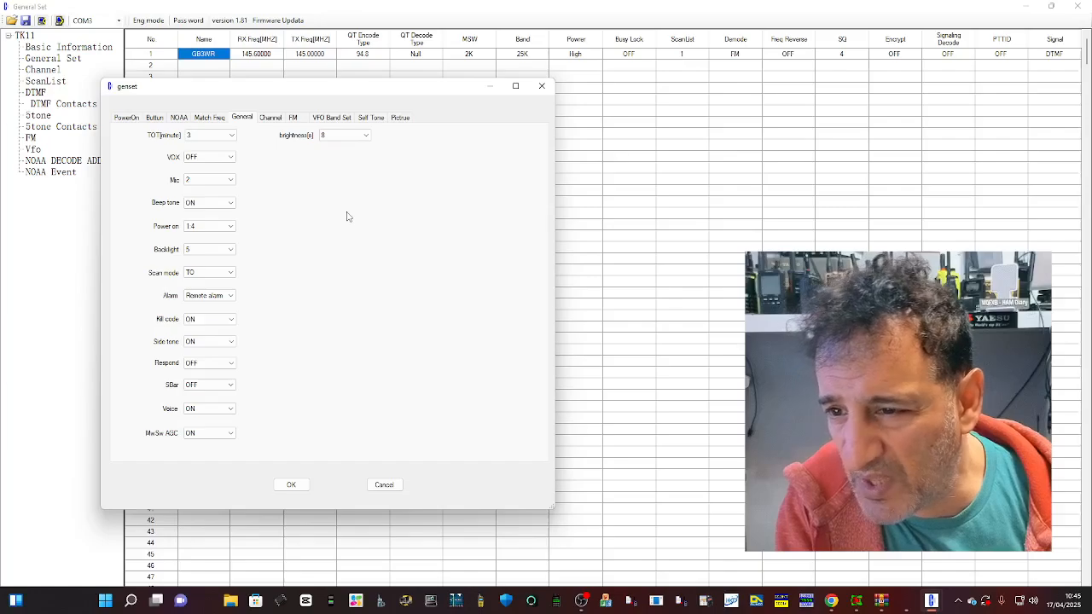
pyautogui.click(228, 249)
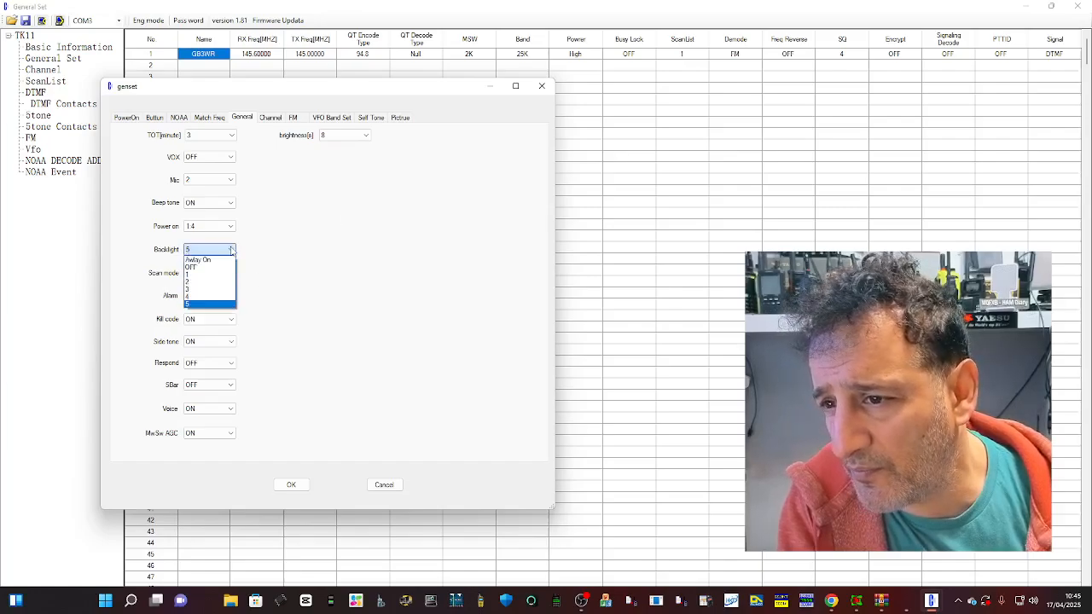
pyautogui.click(198, 259)
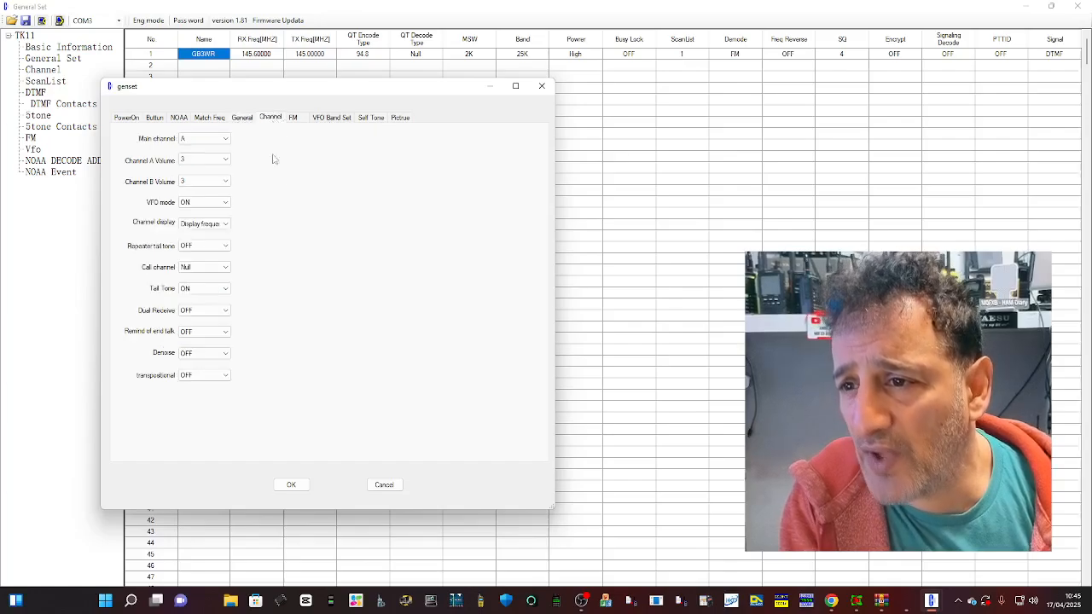
pyautogui.moveTo(269, 123)
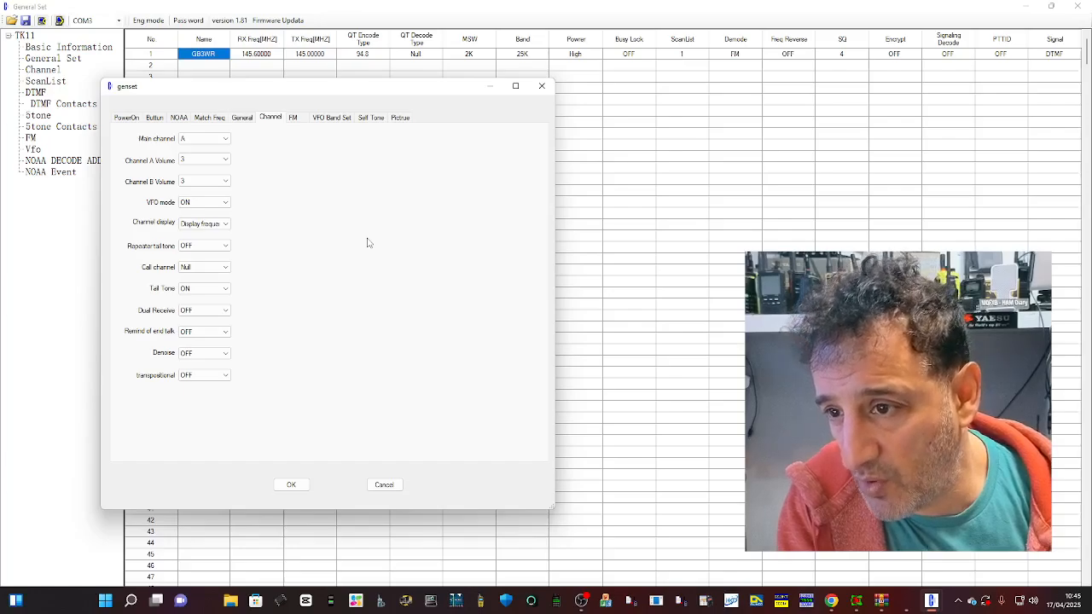
# Step: Pick the channel display mode, then review the FM and VFO Band Set pages before Self Tone
pyautogui.click(225, 221)
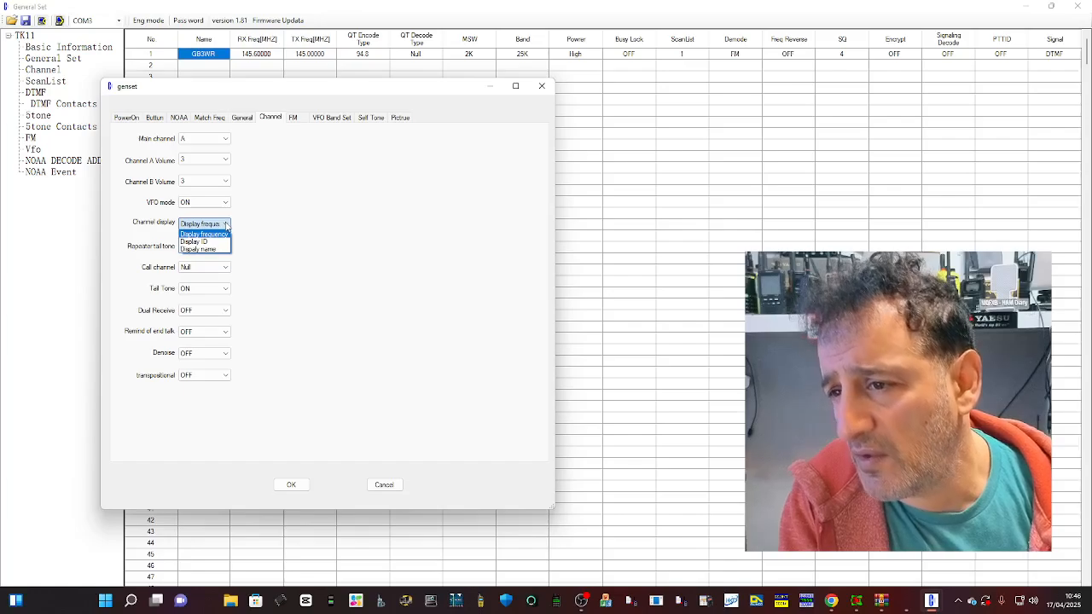
pyautogui.click(200, 224)
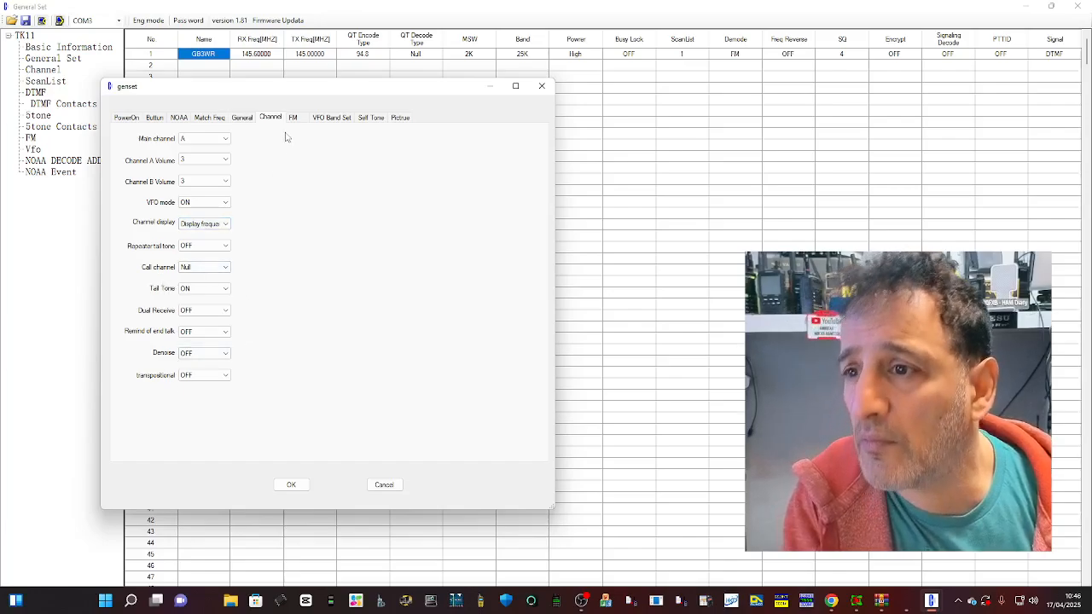
pyautogui.click(293, 118)
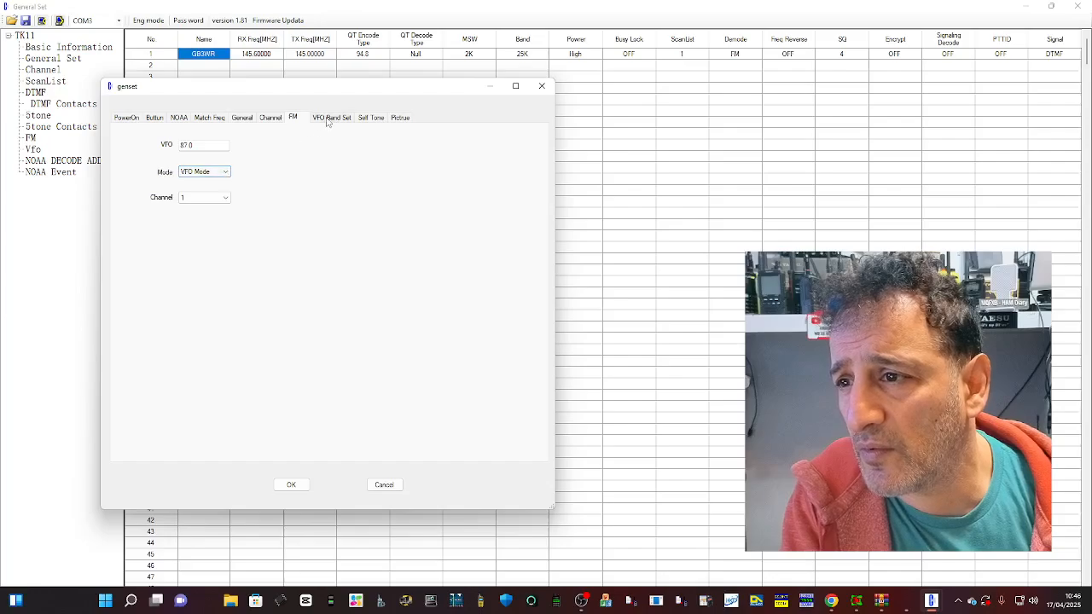
pyautogui.click(331, 116)
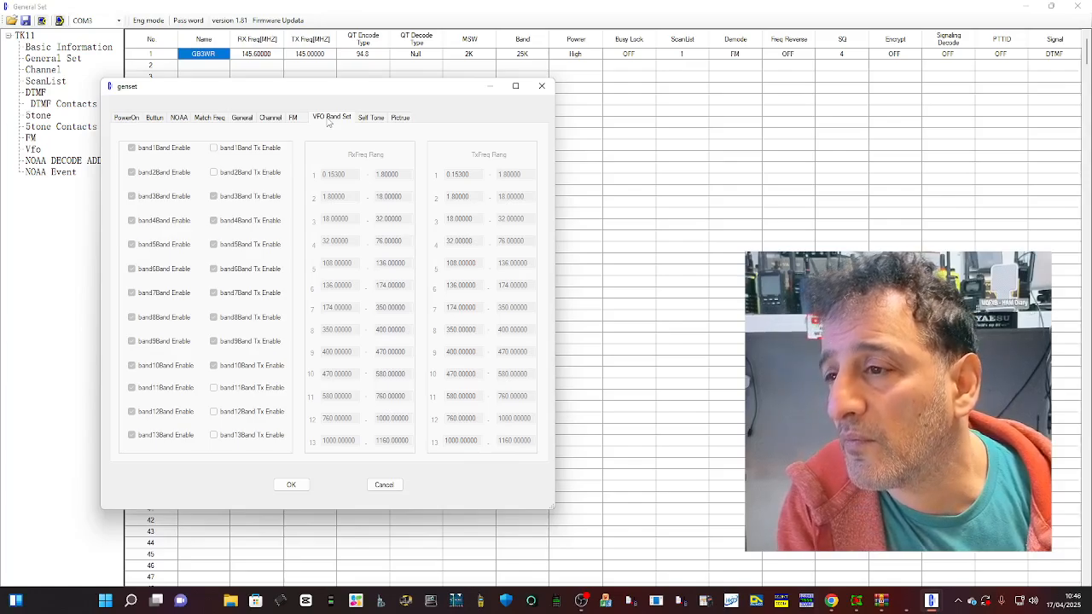
pyautogui.moveTo(409, 300)
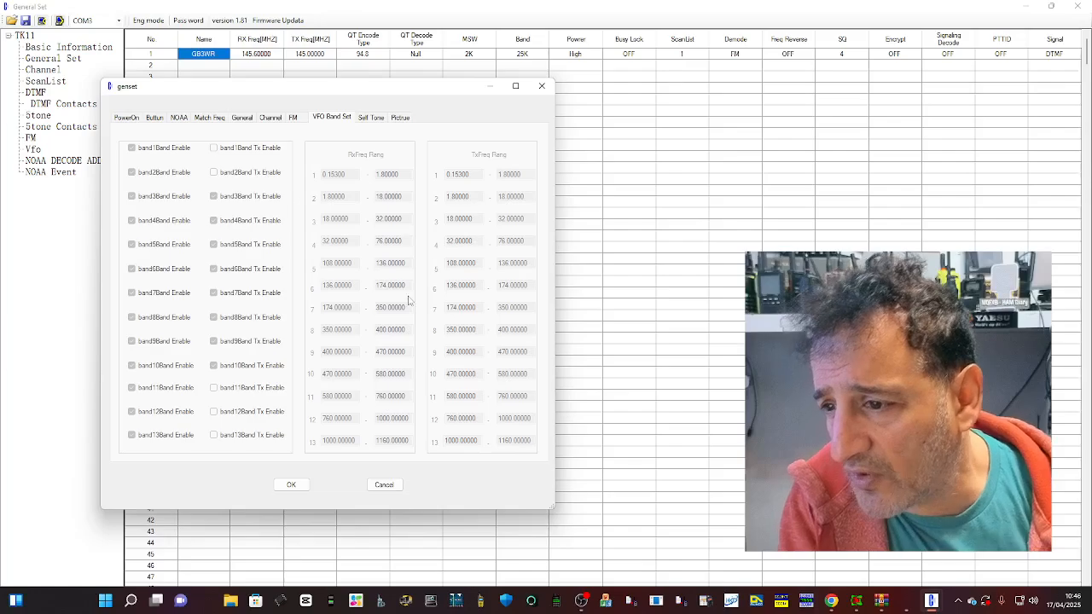
pyautogui.moveTo(562, 477)
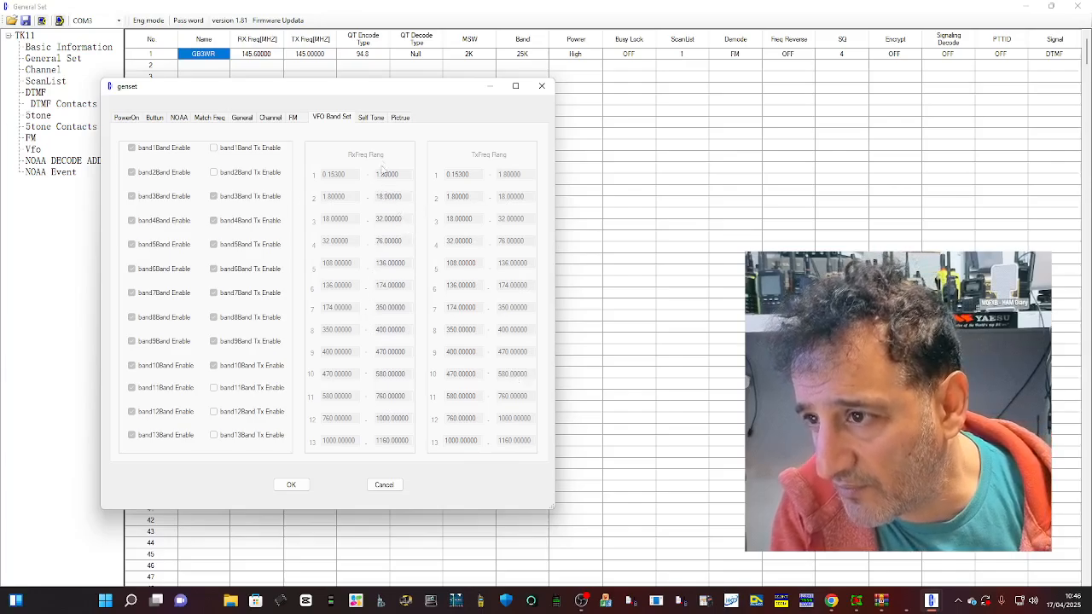
pyautogui.click(370, 116)
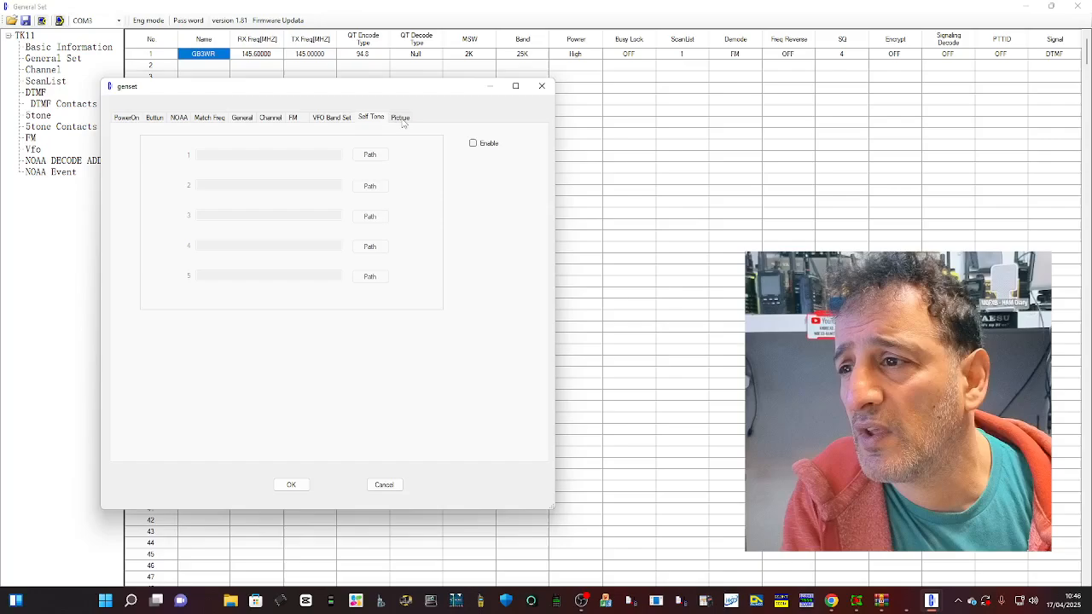
# Step: Enable a custom startup picture and pick an image file from the Pictures folder
pyautogui.click(399, 116)
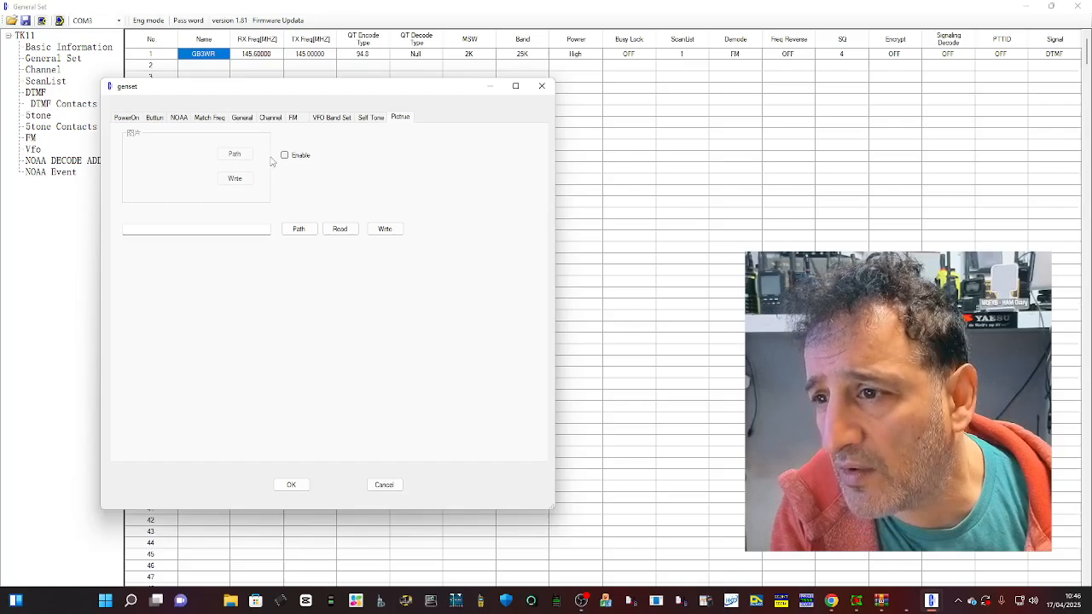
pyautogui.click(283, 153)
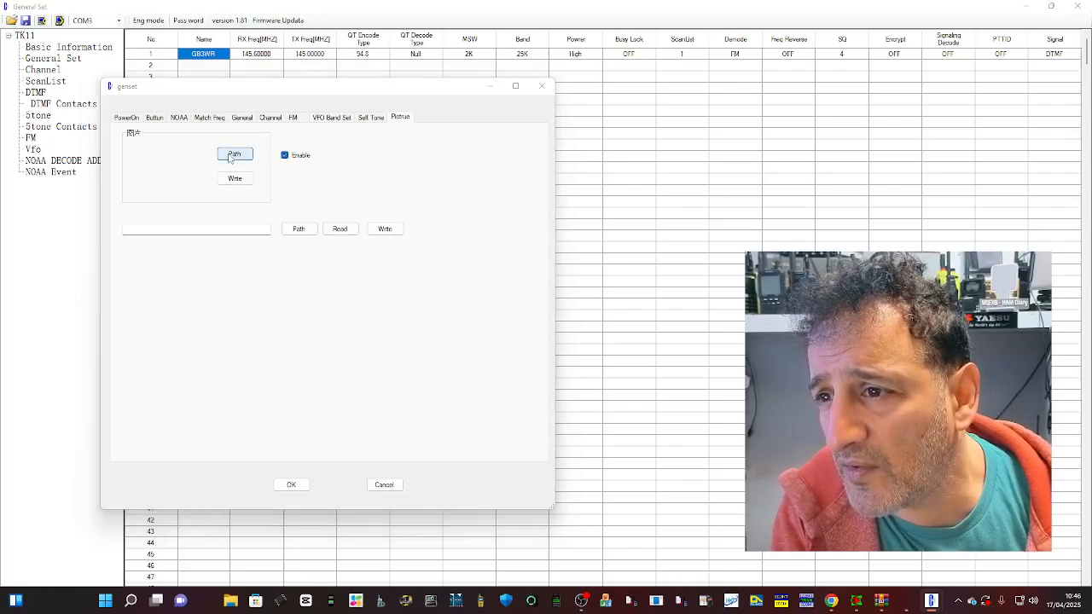
pyautogui.click(235, 153)
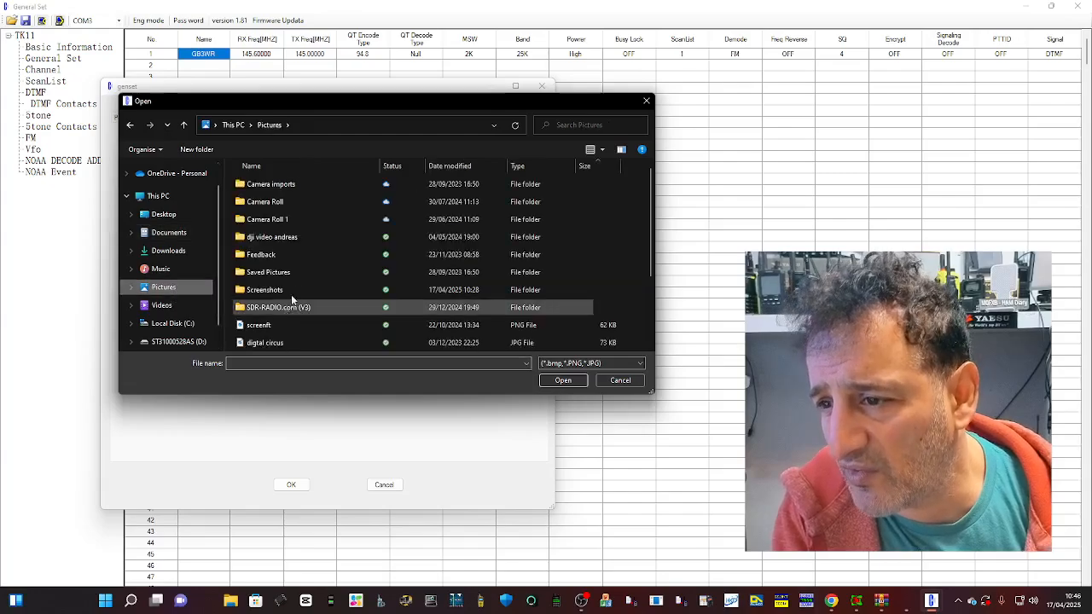
pyautogui.scroll(-3)
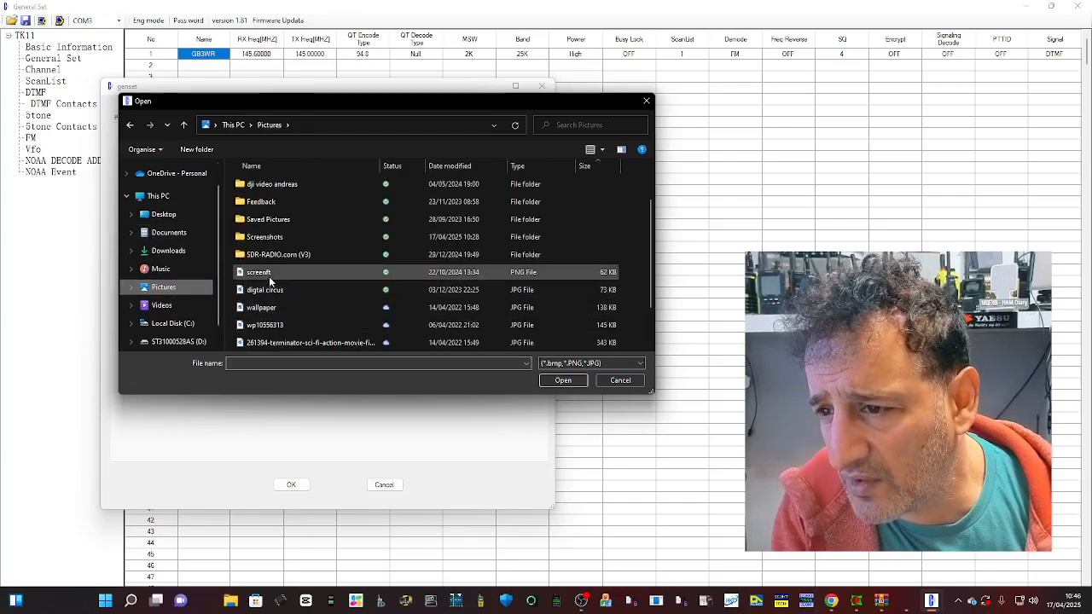
pyautogui.click(563, 380)
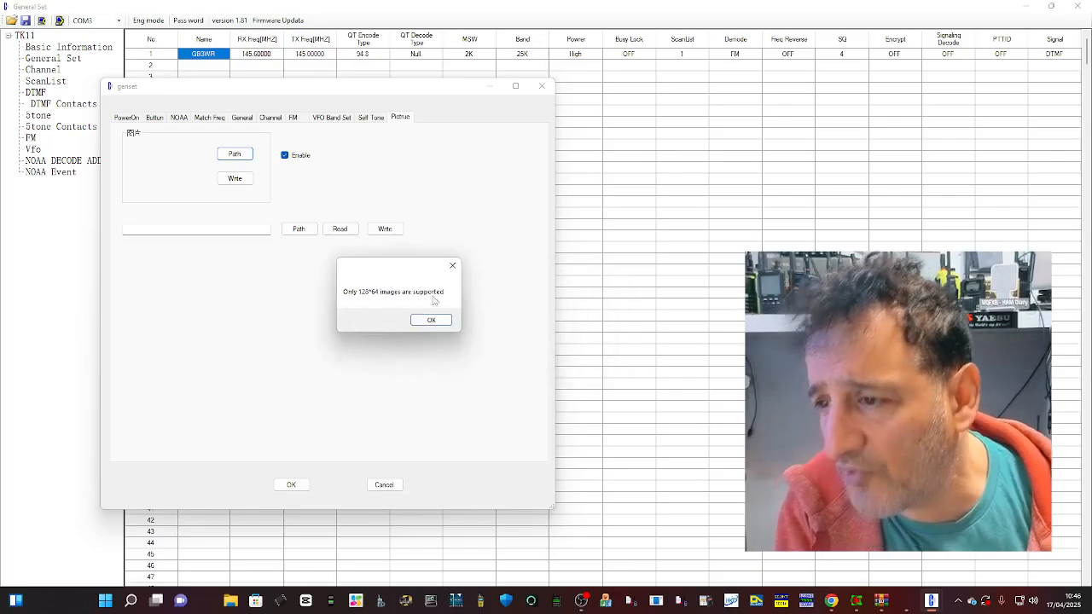
# Step: Acknowledge the 128*64 size rejection and close the general settings window
pyautogui.click(429, 319)
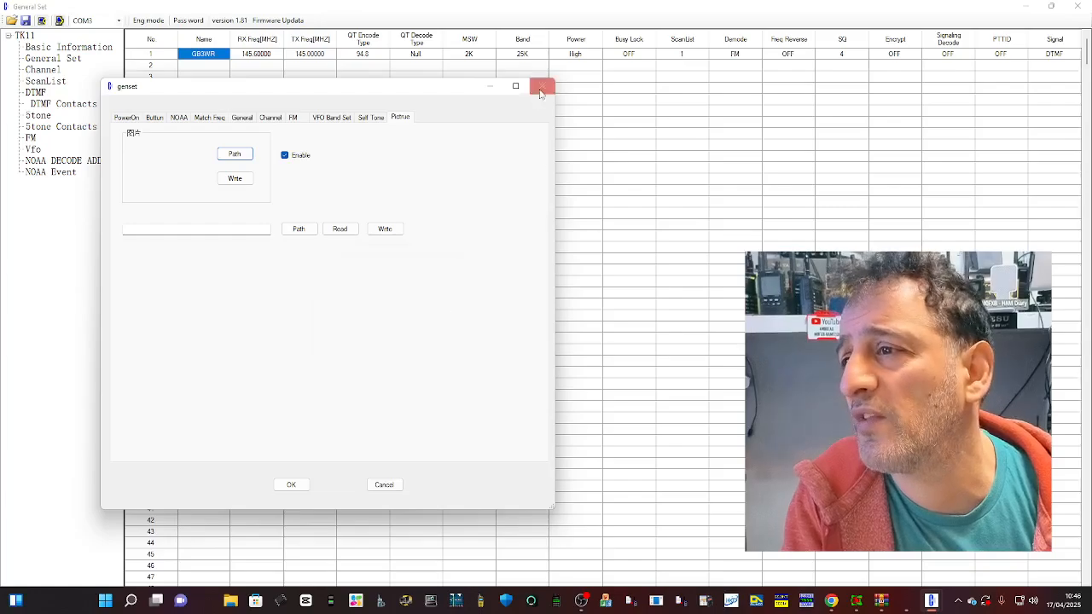
pyautogui.click(543, 85)
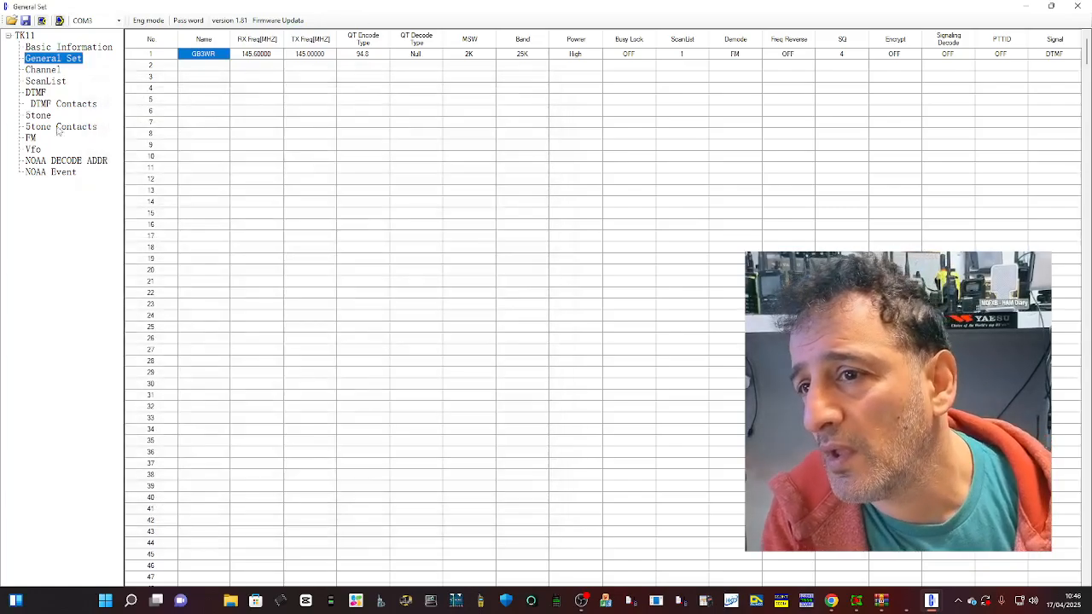
# Step: Browse the channel list, scan list, DTMF code settings and DTMF contacts pages
pyautogui.click(42, 68)
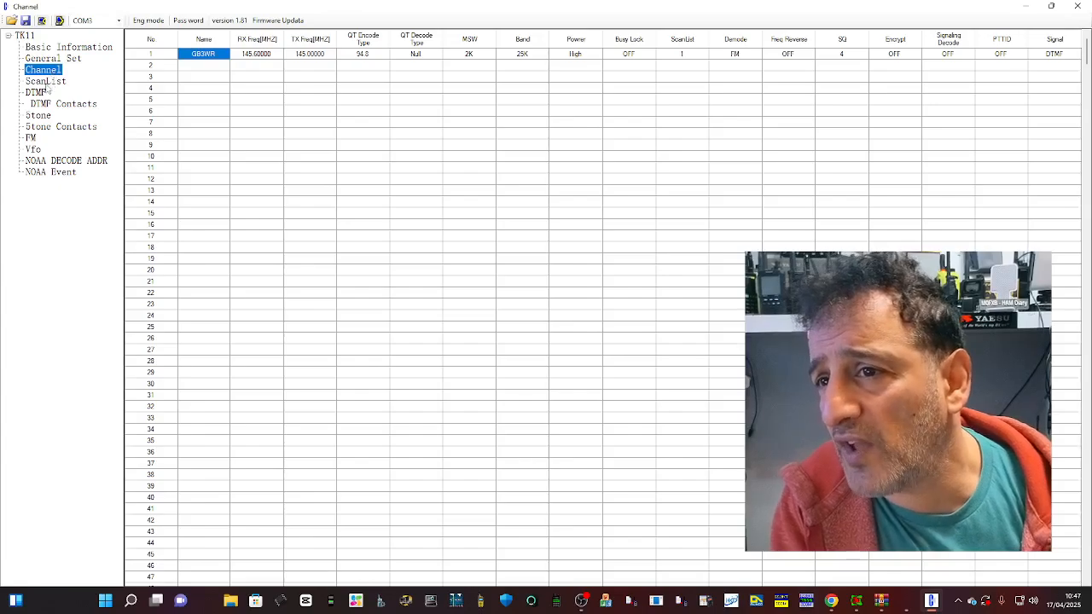
pyautogui.click(45, 80)
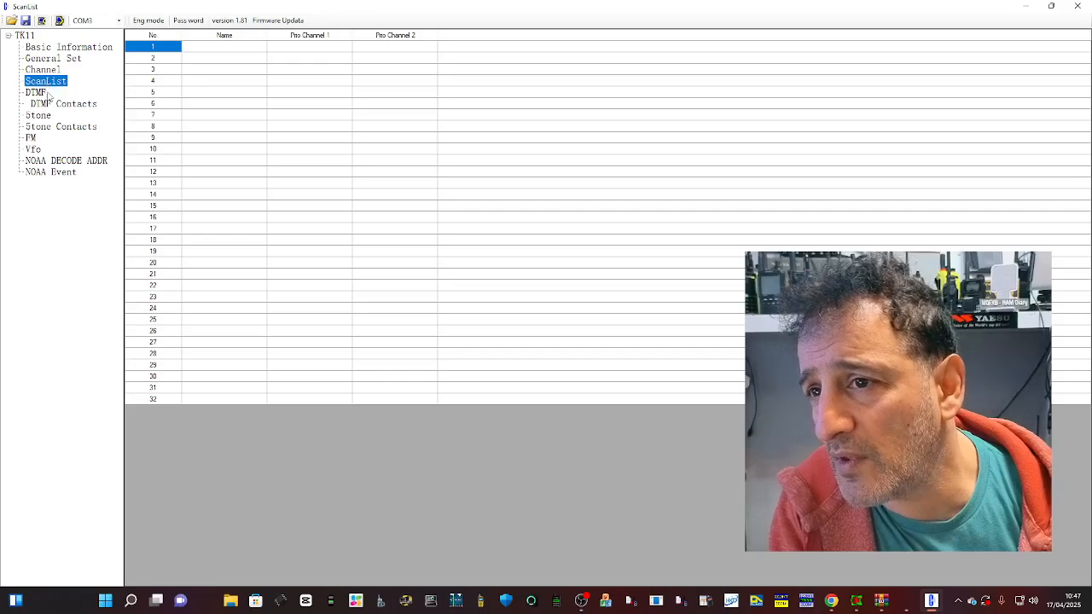
pyautogui.click(34, 92)
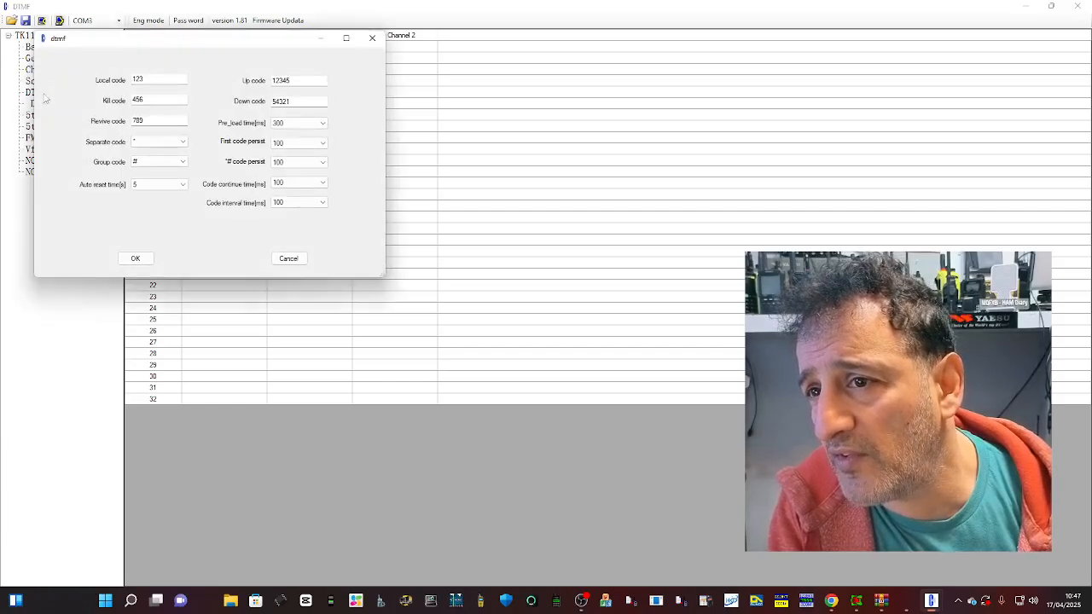
pyautogui.moveTo(205, 38); pyautogui.dragTo(358, 106)
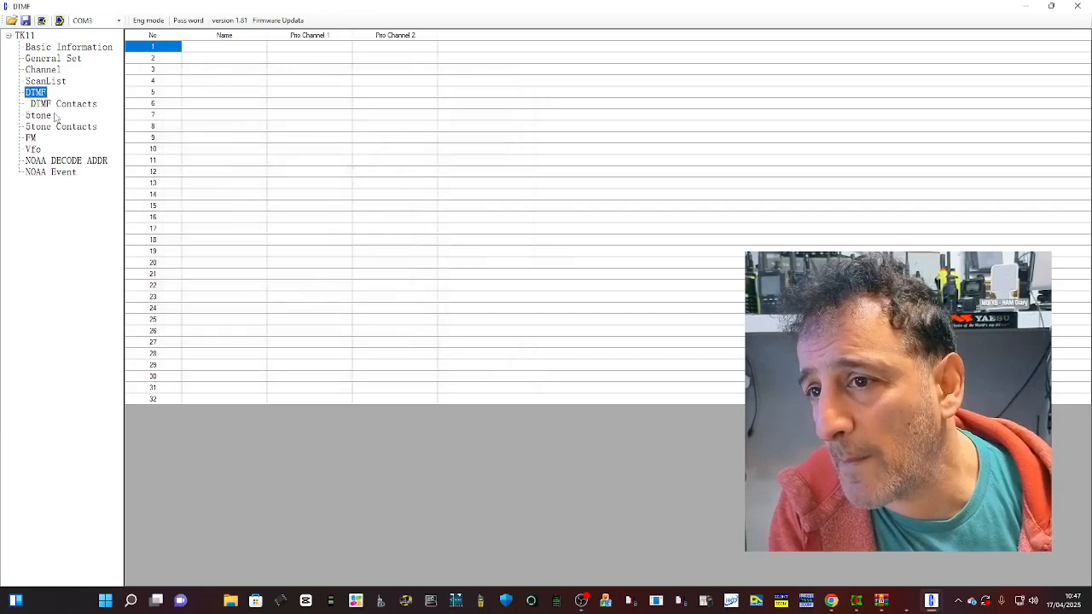
pyautogui.click(62, 104)
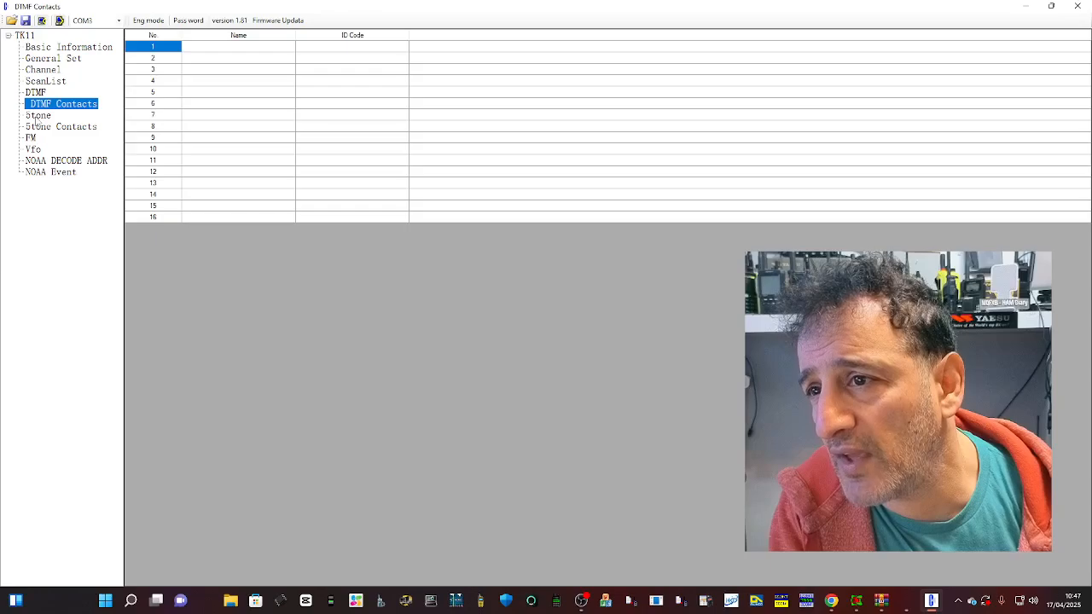
# Step: View the FM radio station list, then show the VFO band table
pyautogui.click(36, 92)
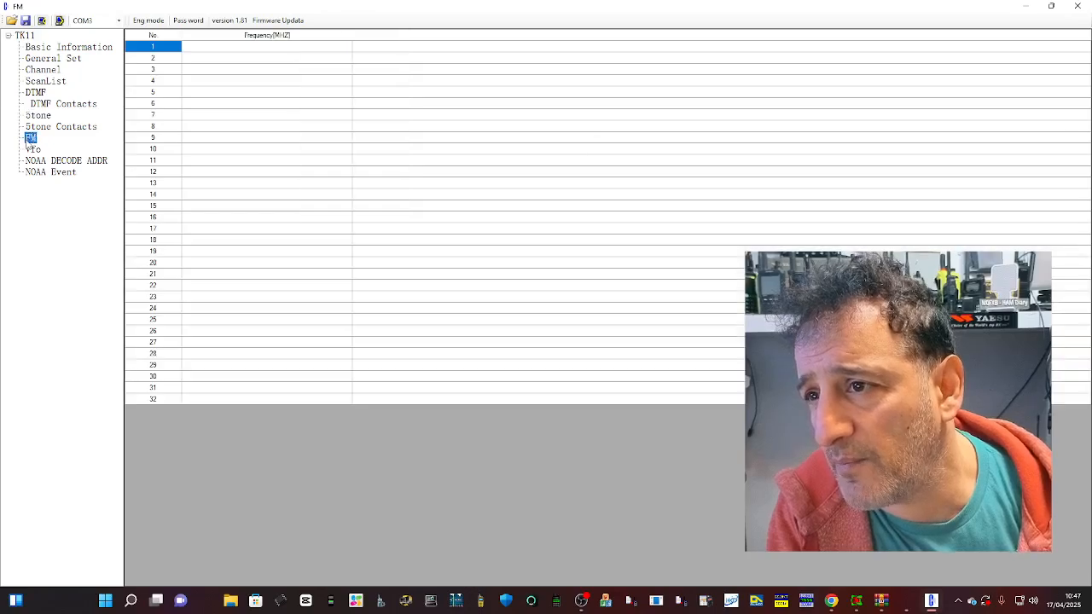
pyautogui.click(33, 150)
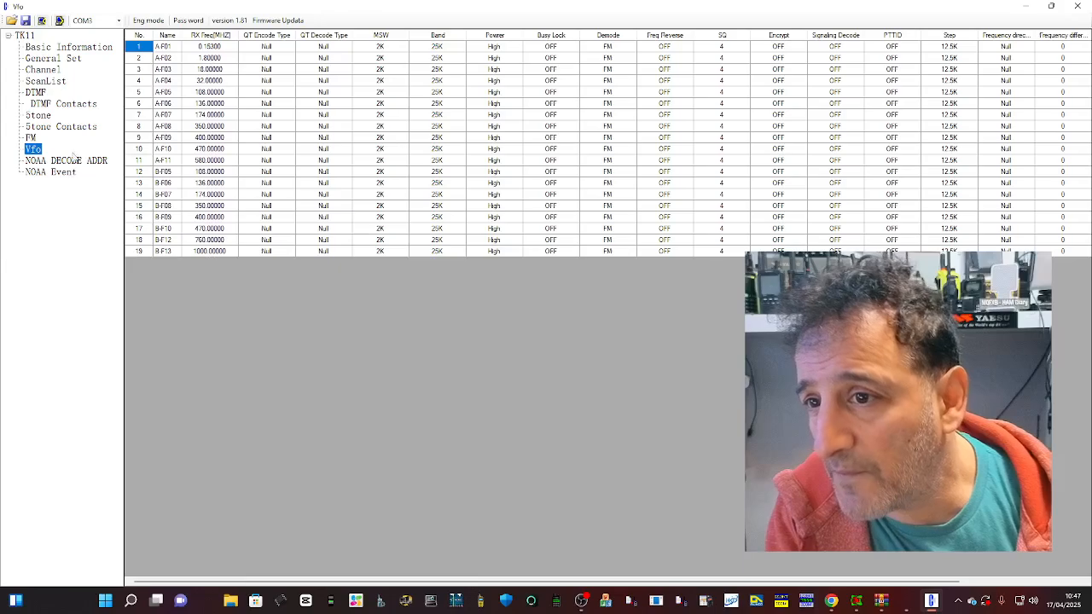
# Step: Create a new blank codeplug with an empty channel table
pyautogui.click(51, 170)
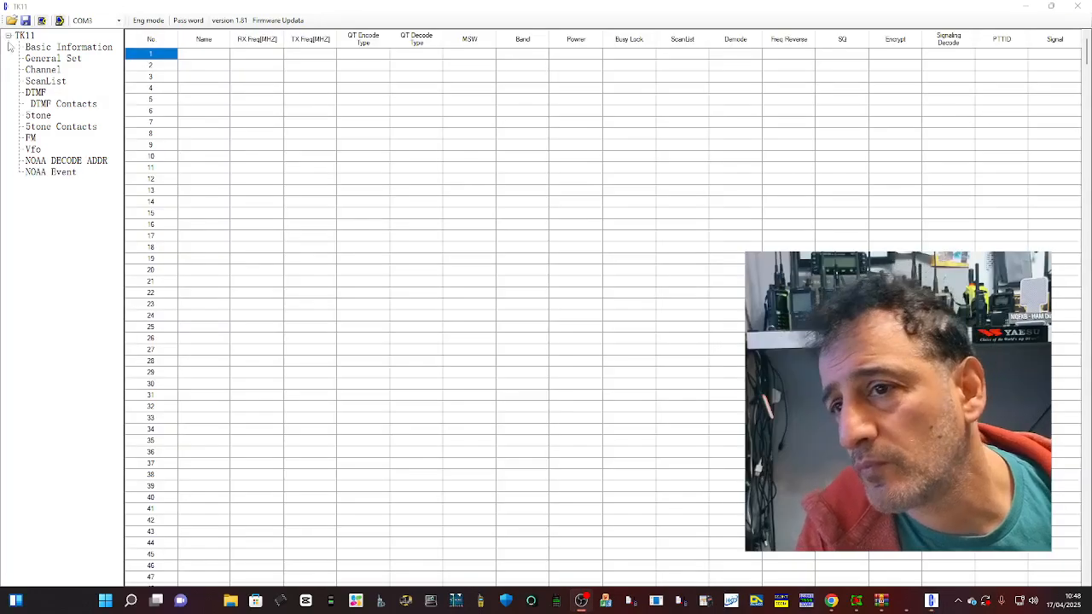
# Step: Bring up the Save As dialog for the codeplug in the TK11 program folder
pyautogui.click(25, 34)
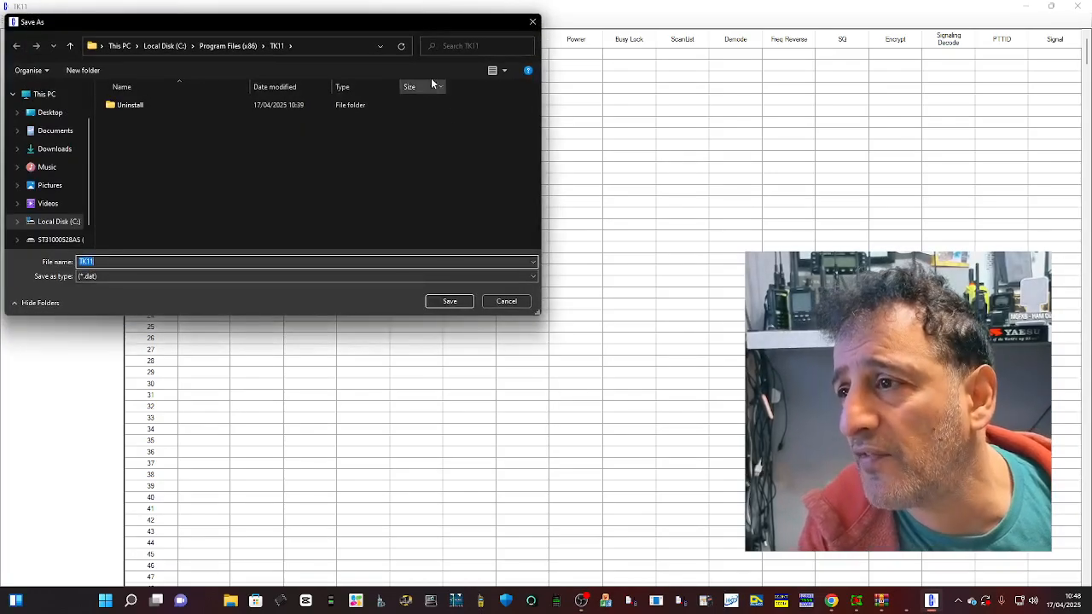
pyautogui.click(505, 300)
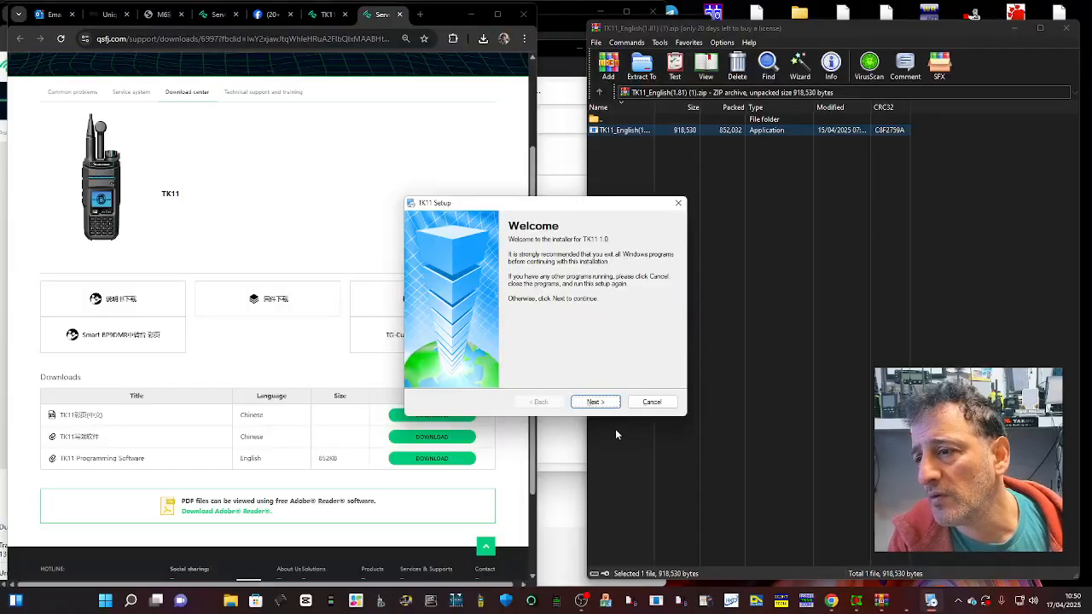
# Step: Accept the licence and user information 'M' in the TK11 Setup wizard
pyautogui.click(594, 401)
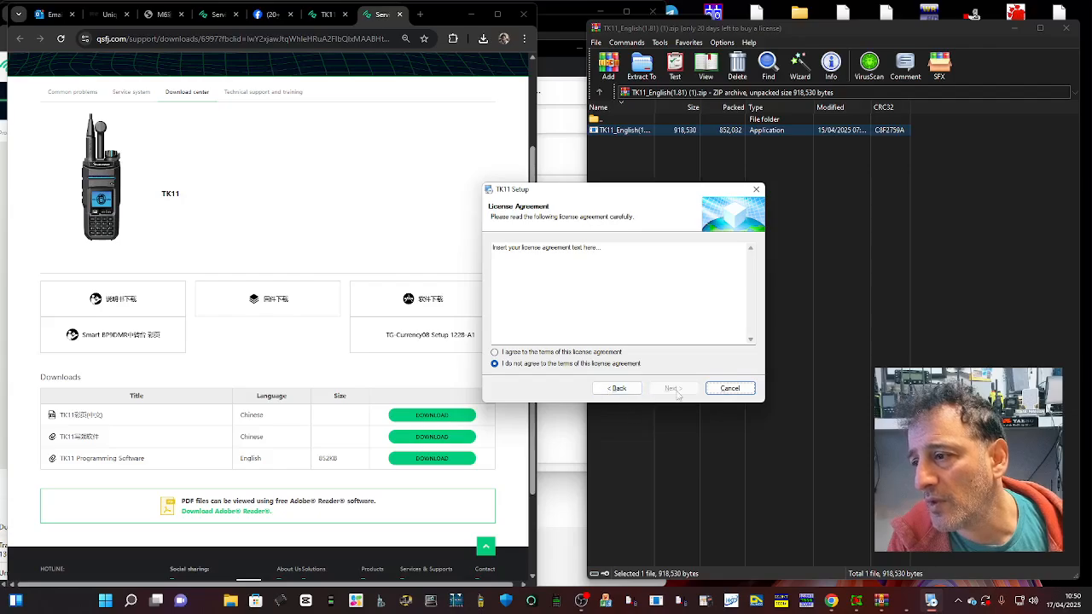
pyautogui.click(495, 351)
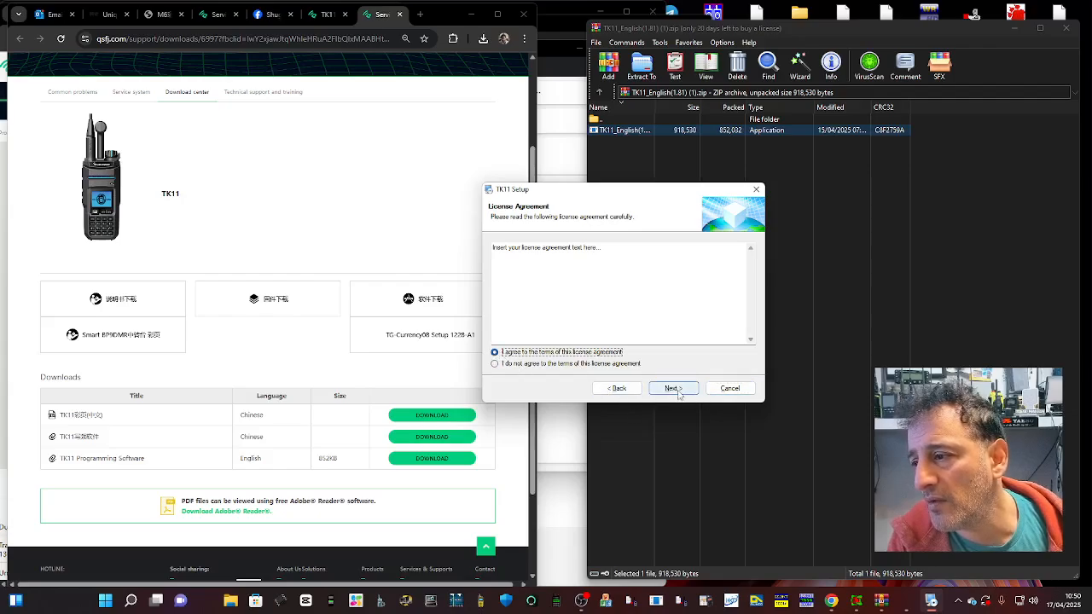
pyautogui.click(672, 387)
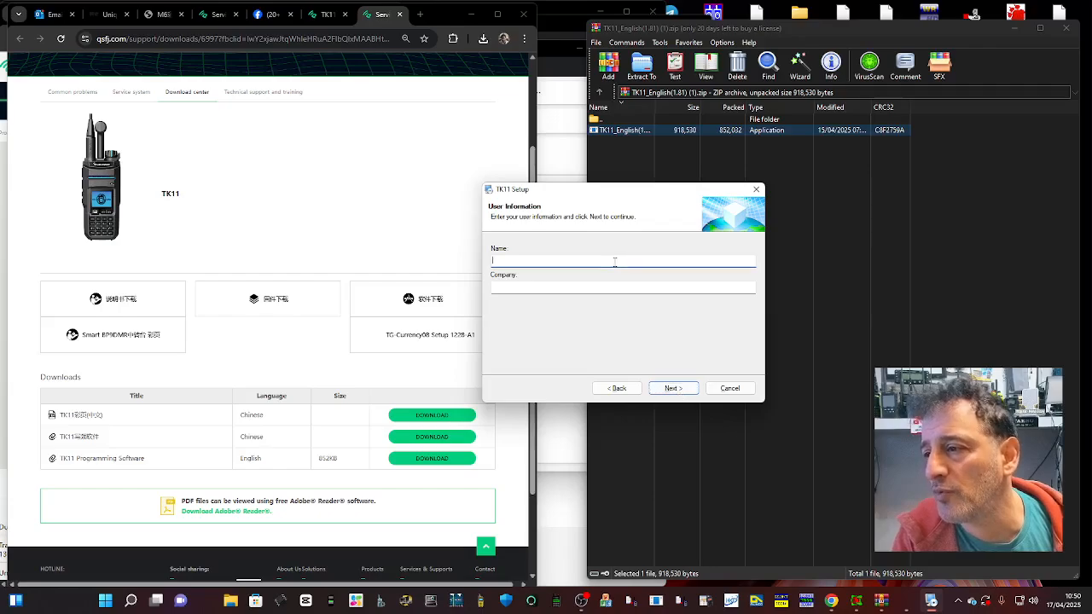
pyautogui.write('M')
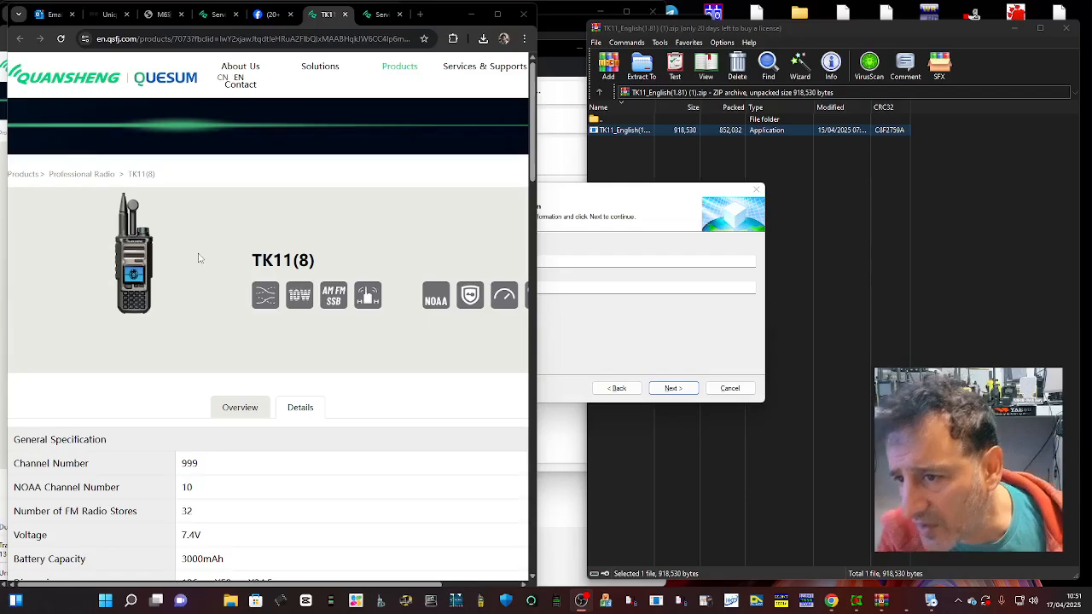
pyautogui.click(672, 389)
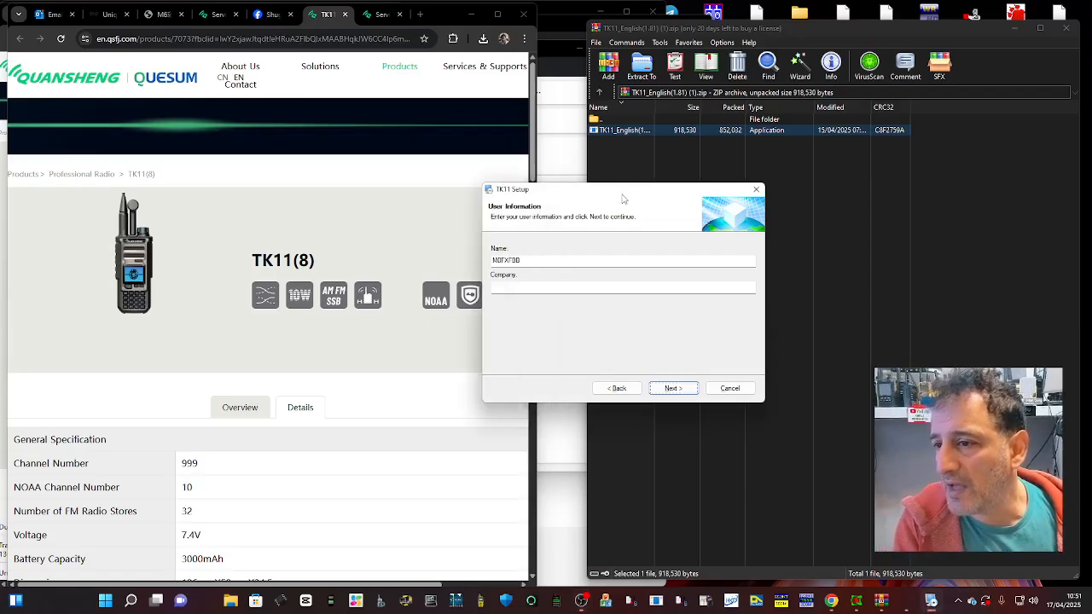
pyautogui.click(672, 389)
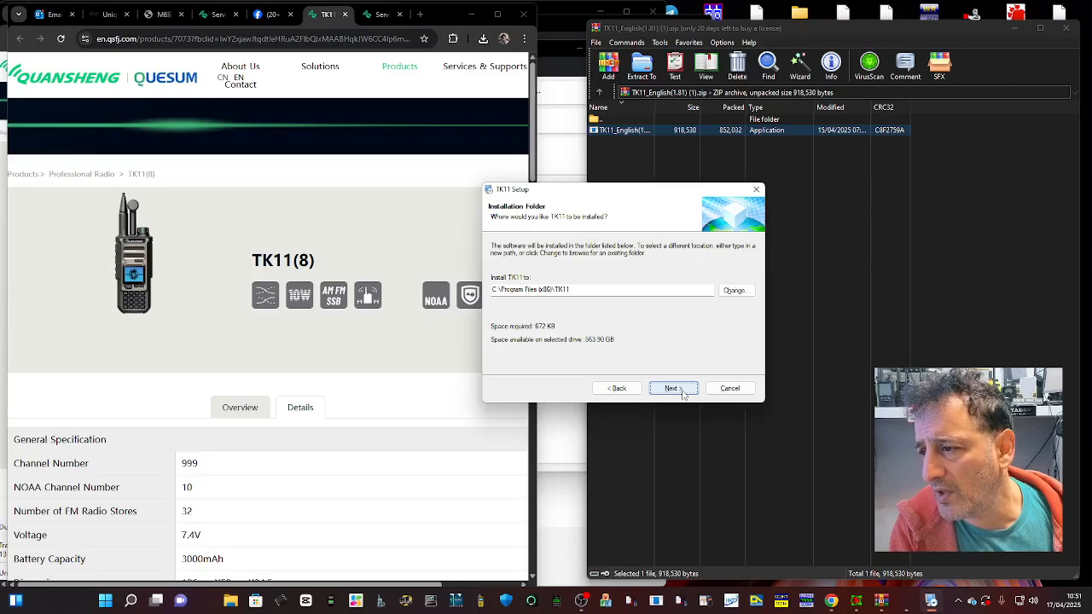
# Step: Keep the default installation and shortcut folders, install, and close the finished installer
pyautogui.click(672, 389)
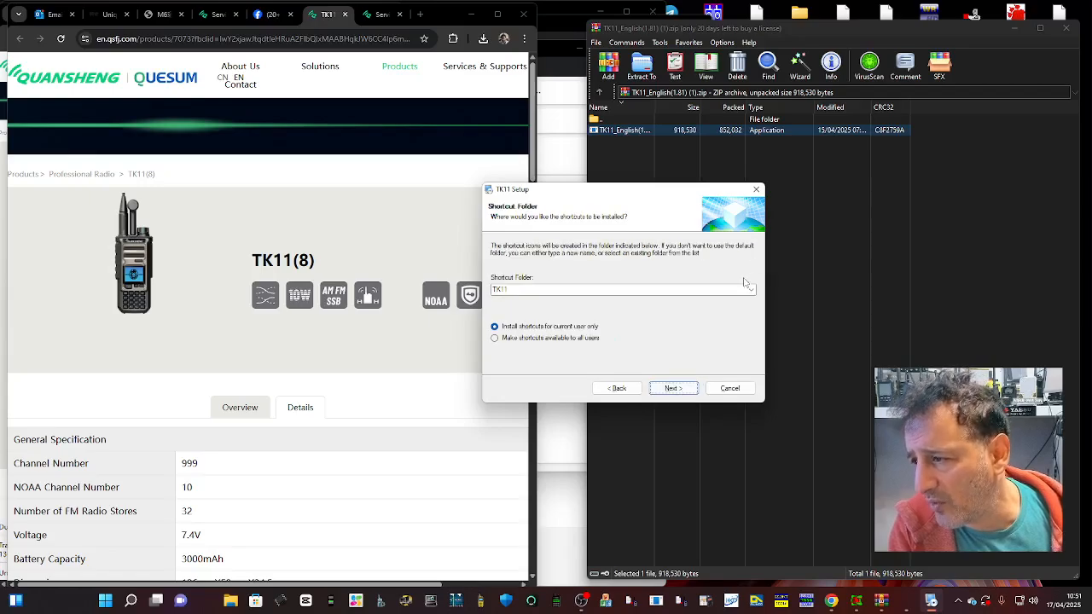
pyautogui.click(751, 290)
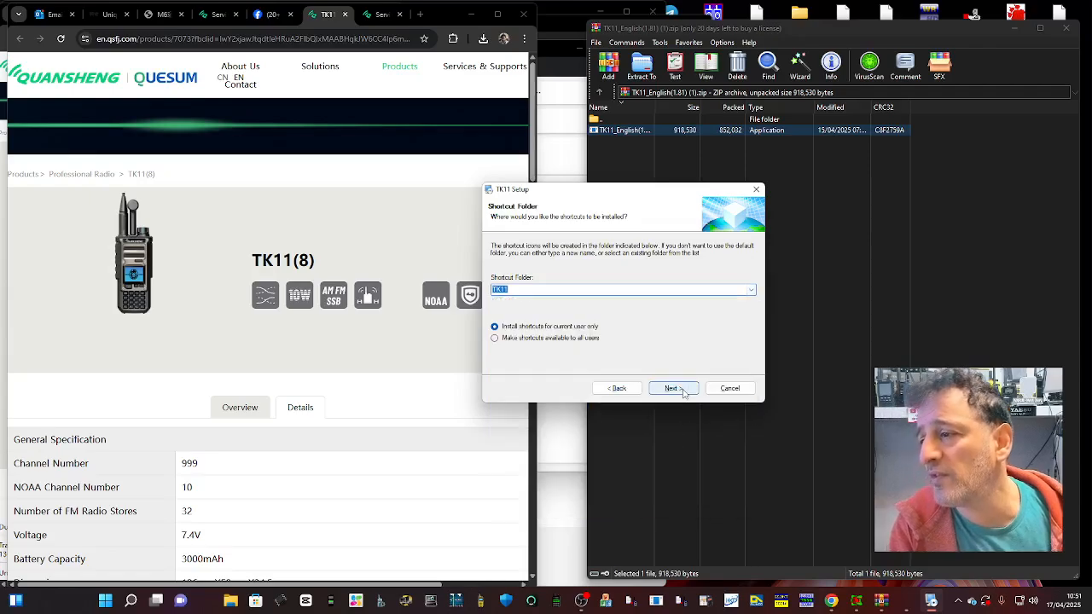
pyautogui.click(672, 389)
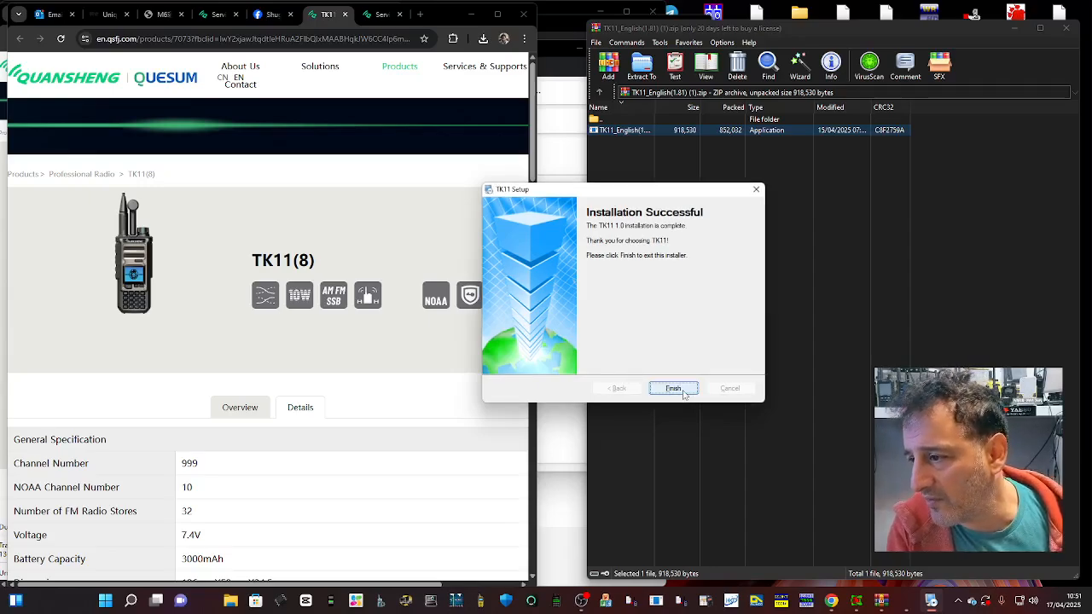
pyautogui.click(672, 389)
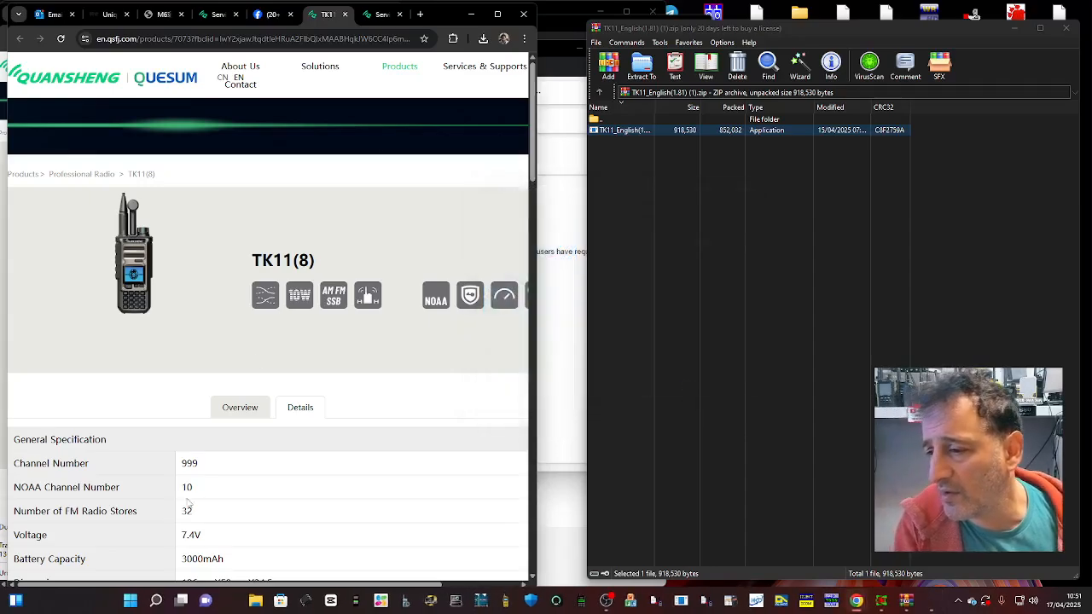
# Step: Bring up the Start menu showing the newly added TK11 entry
pyautogui.click(130, 601)
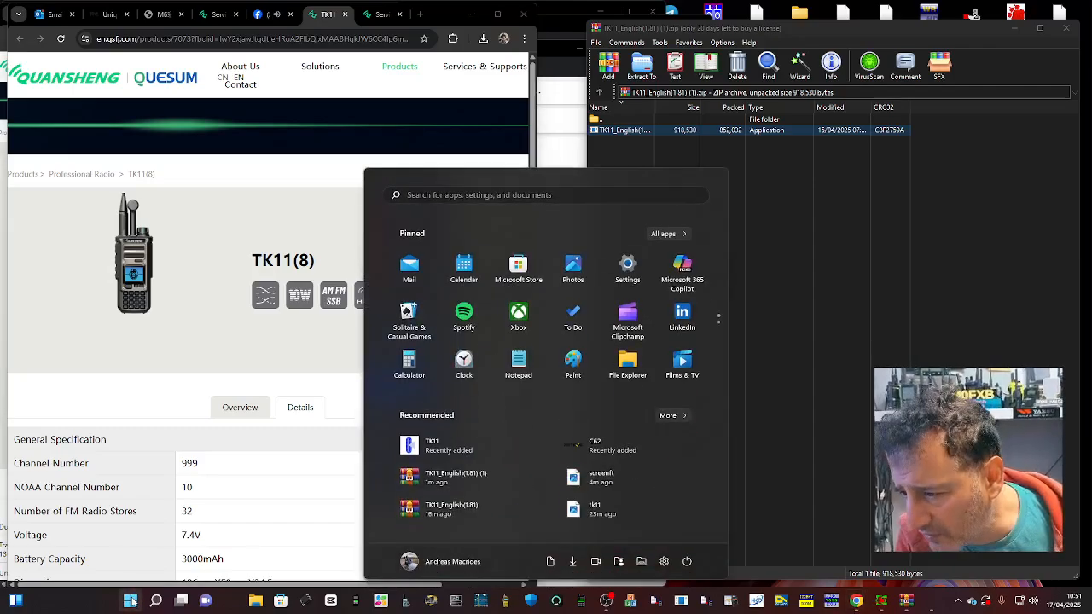
pyautogui.moveTo(557, 468)
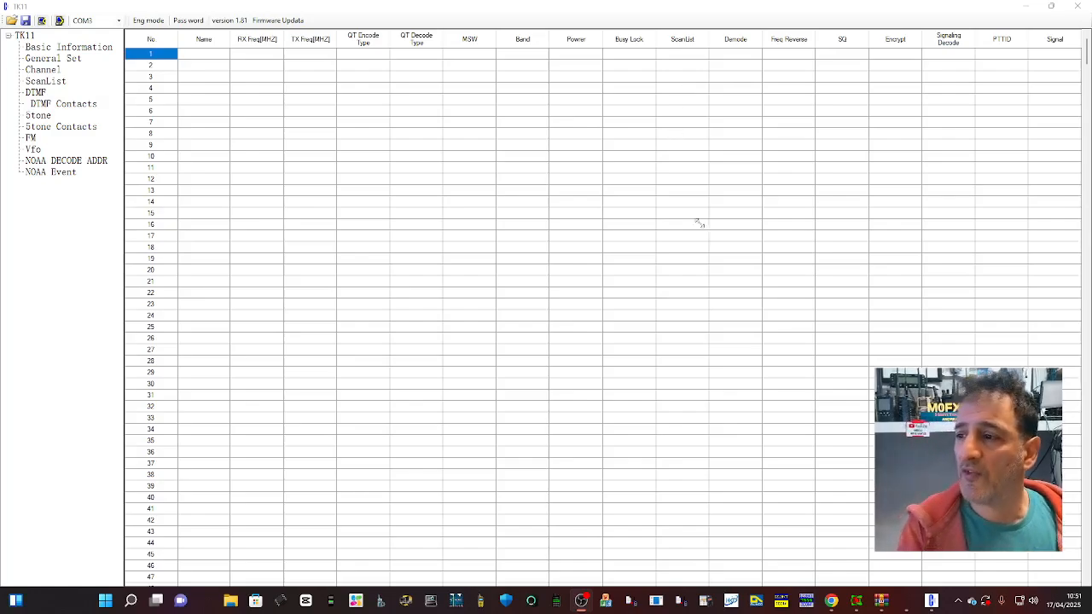
pyautogui.moveTo(663, 191)
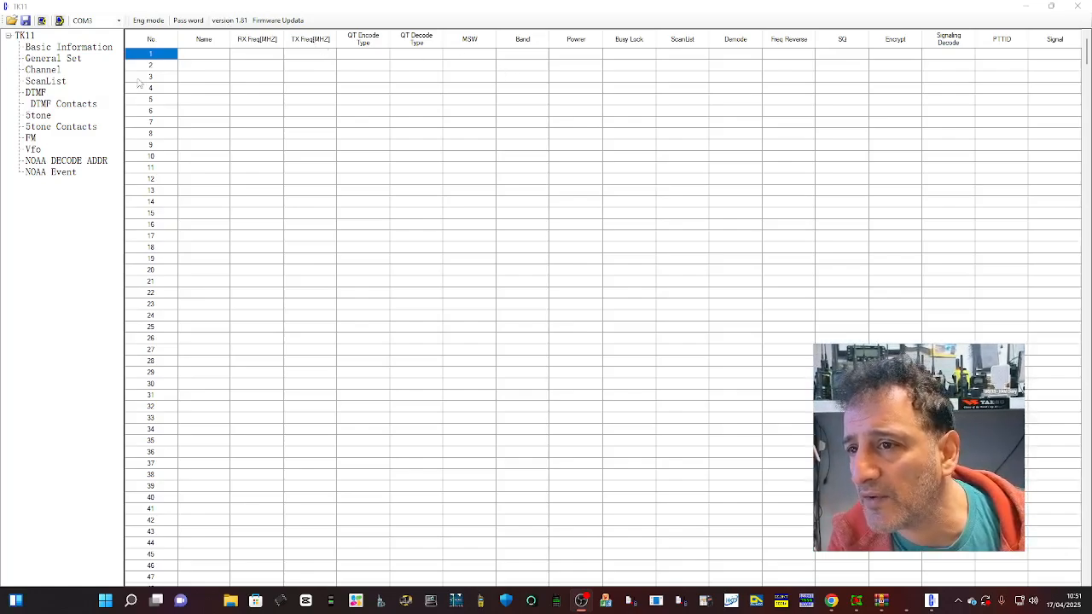
# Step: Program channel 2 (CH-002) with 27.555 MHz receive copied to transmit, and save it
pyautogui.click(53, 58)
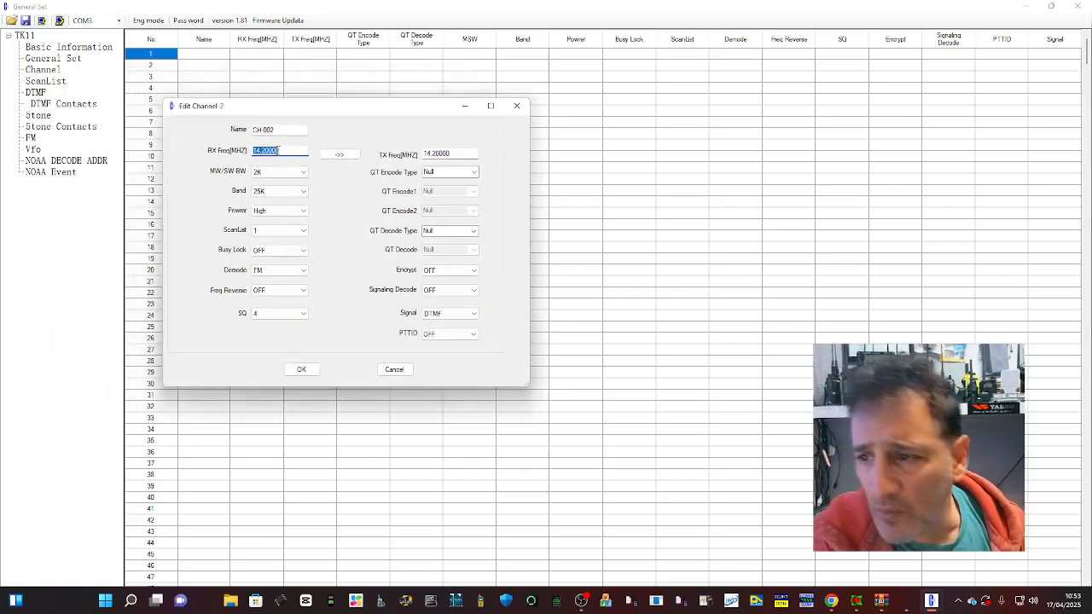
pyautogui.write('7')
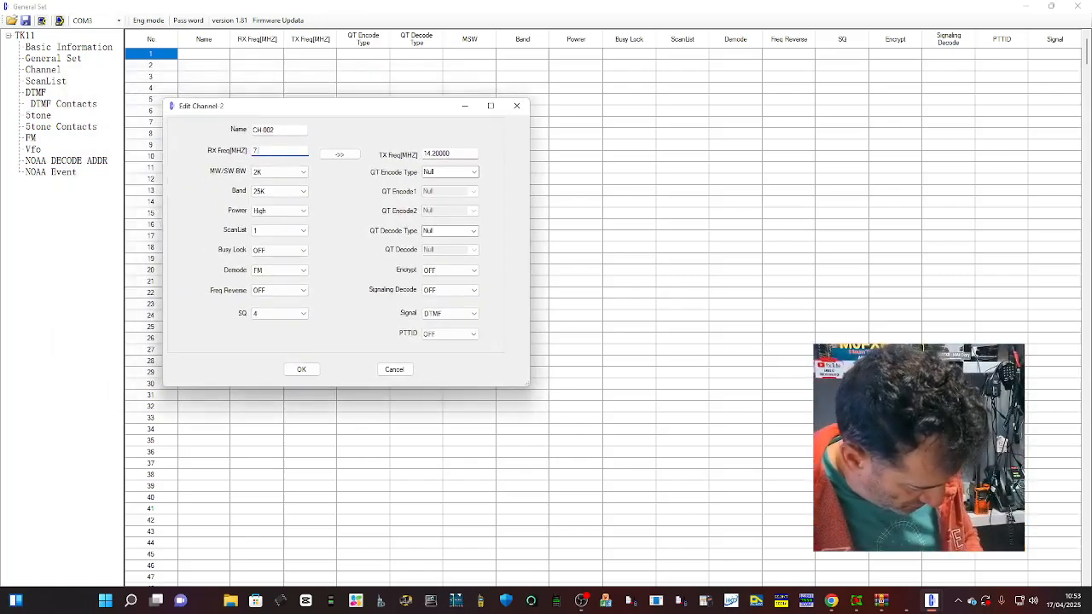
pyautogui.write('.15000')
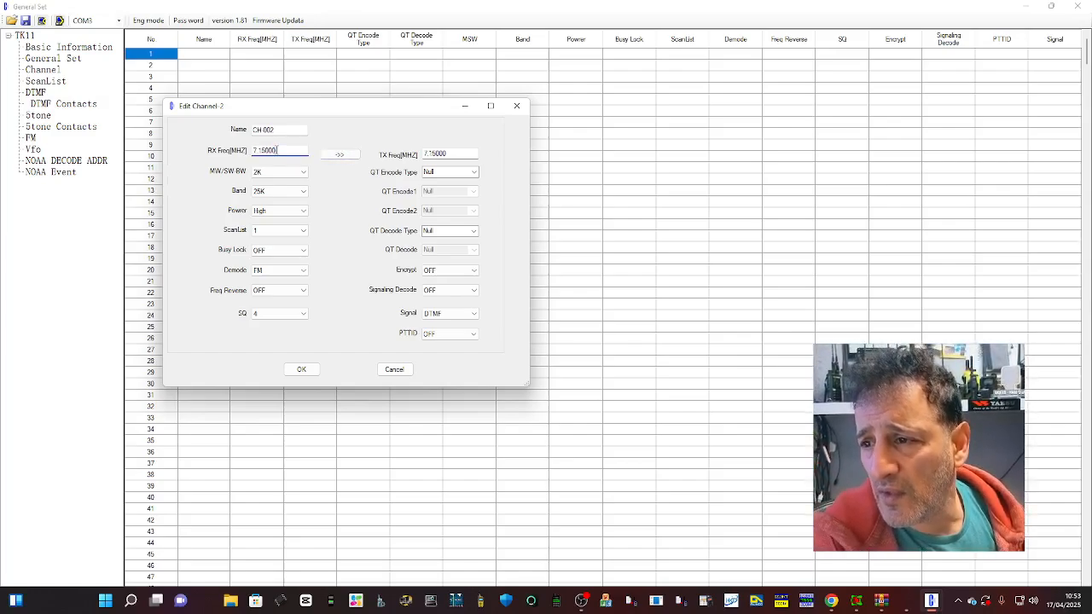
pyautogui.write('2')
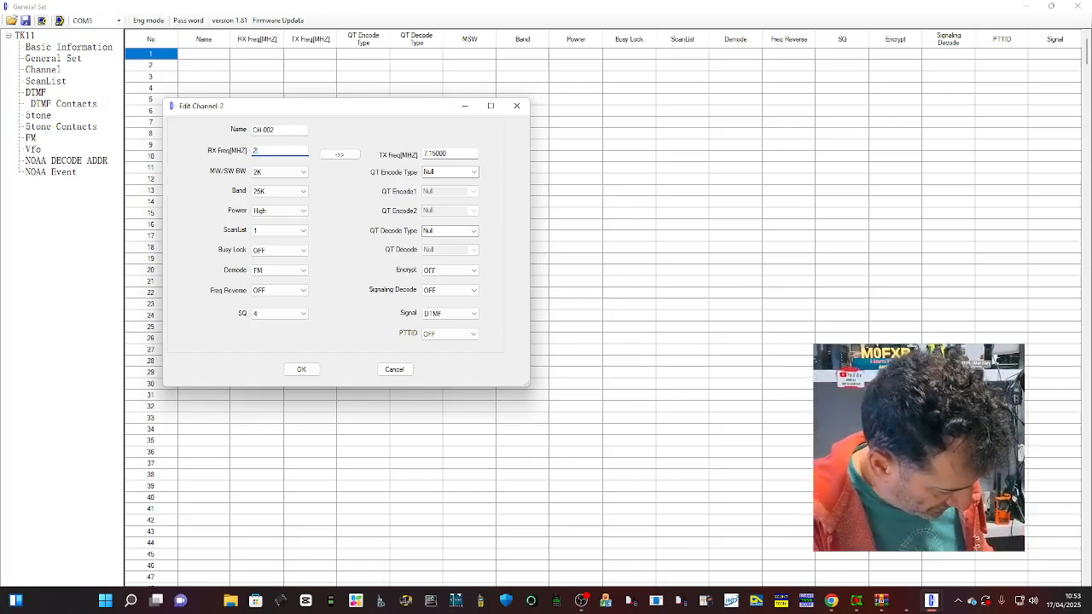
pyautogui.write('7.555')
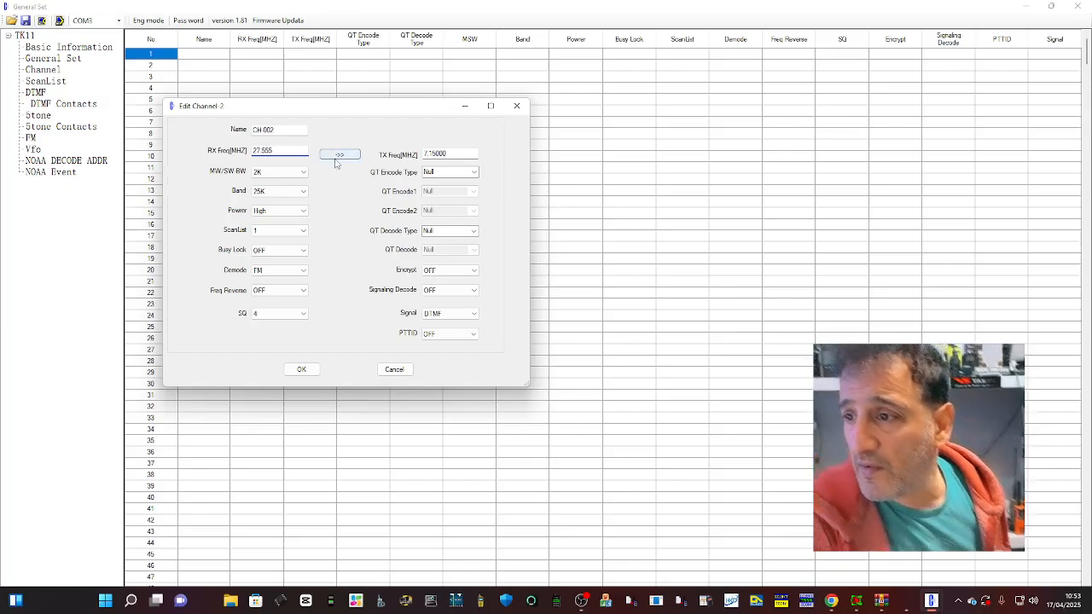
pyautogui.click(340, 153)
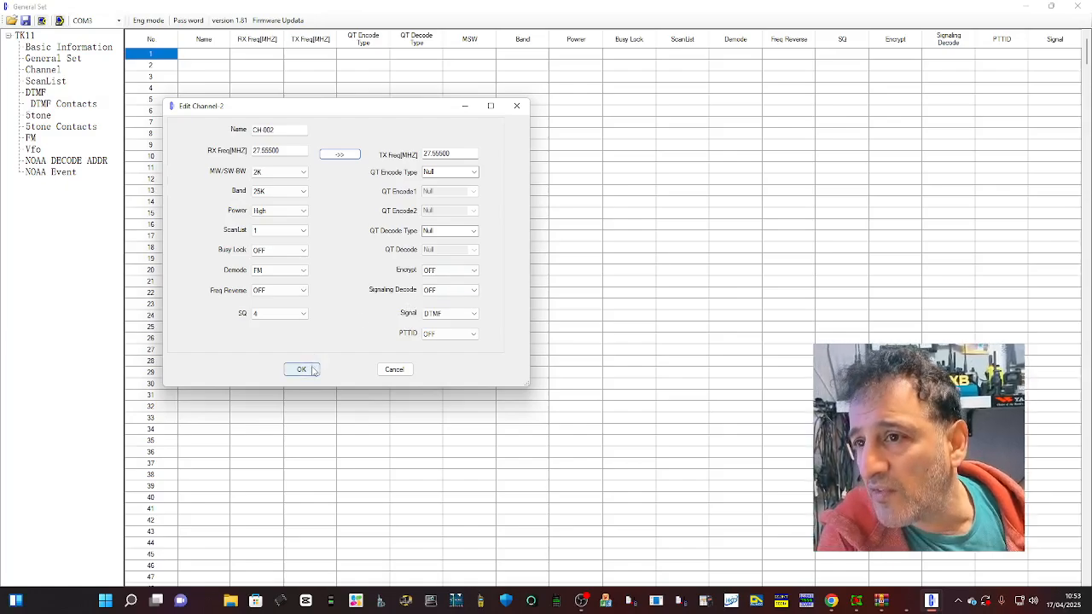
pyautogui.click(300, 368)
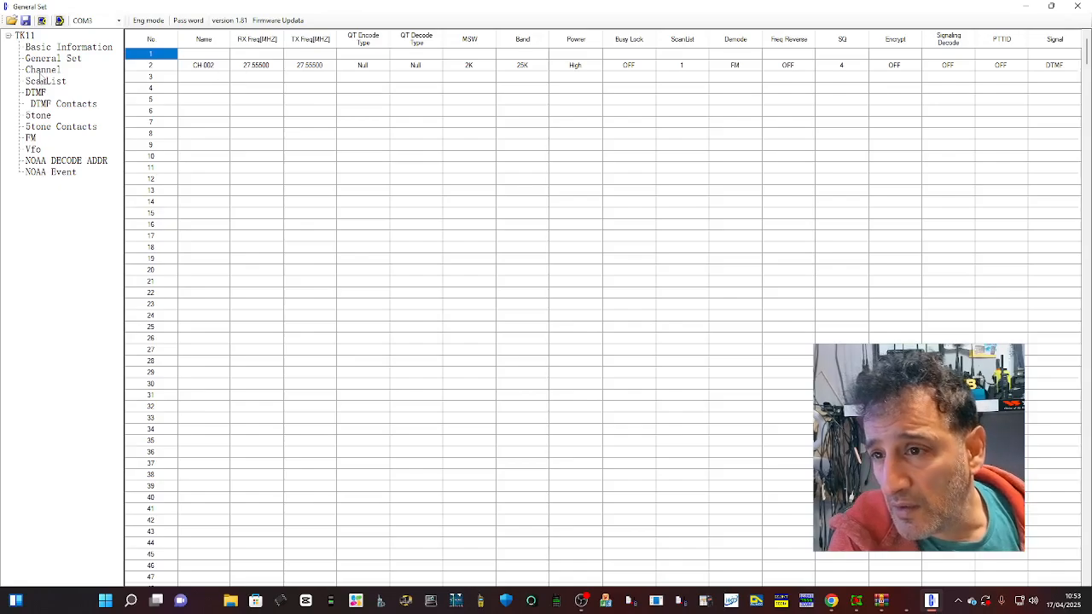
# Step: Bring up General Set from the tree and view its General and FM pages
pyautogui.click(43, 69)
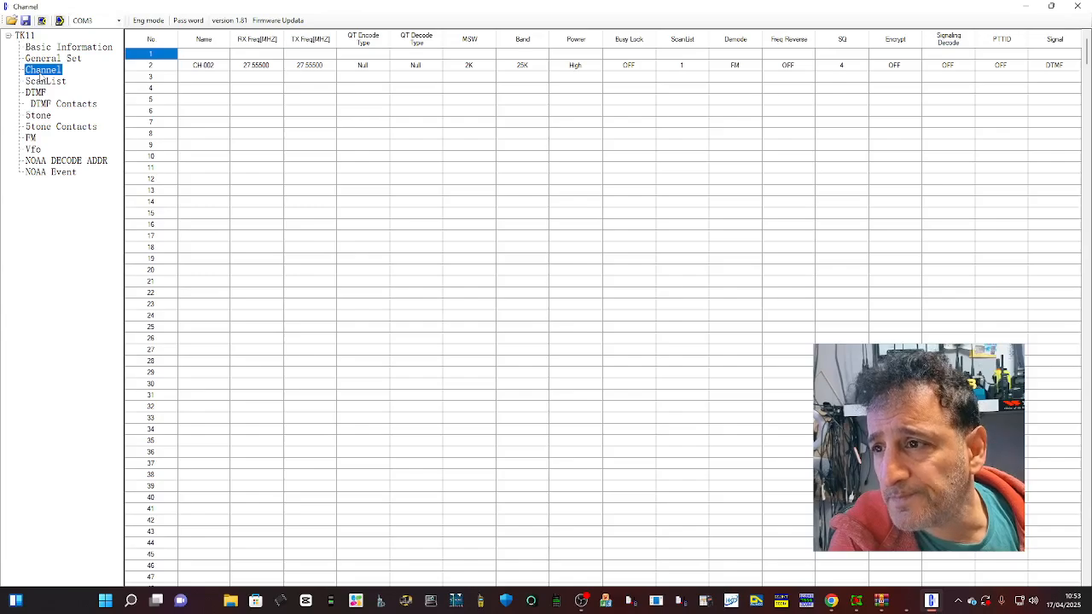
pyautogui.click(53, 58)
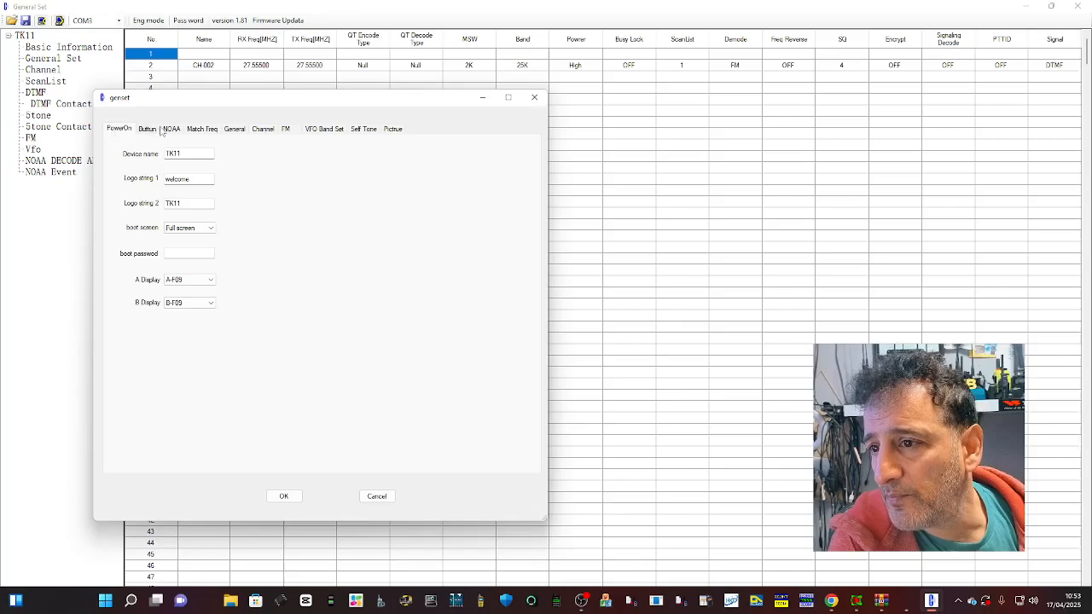
pyautogui.click(236, 130)
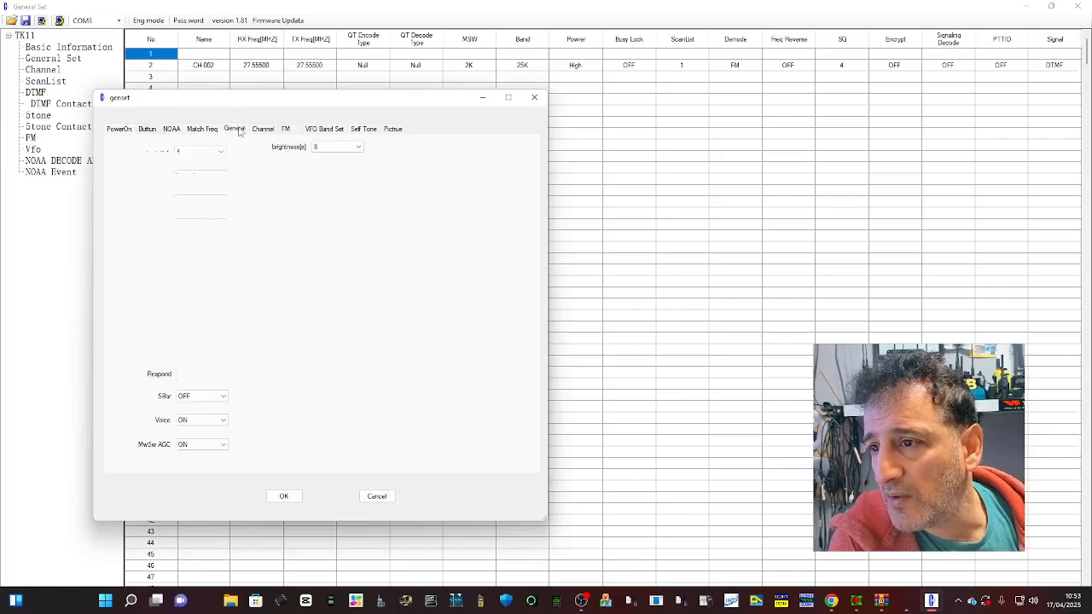
pyautogui.click(286, 129)
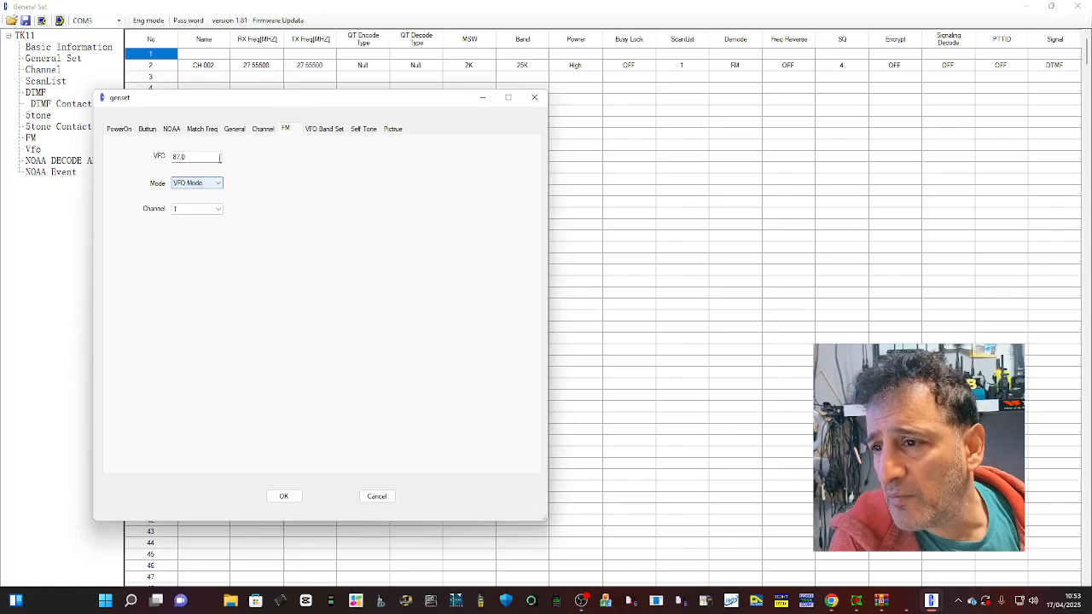
# Step: Review the VFO Band Set RxFreq/TxFreq ranges and confirm the settings with OK
pyautogui.click(324, 130)
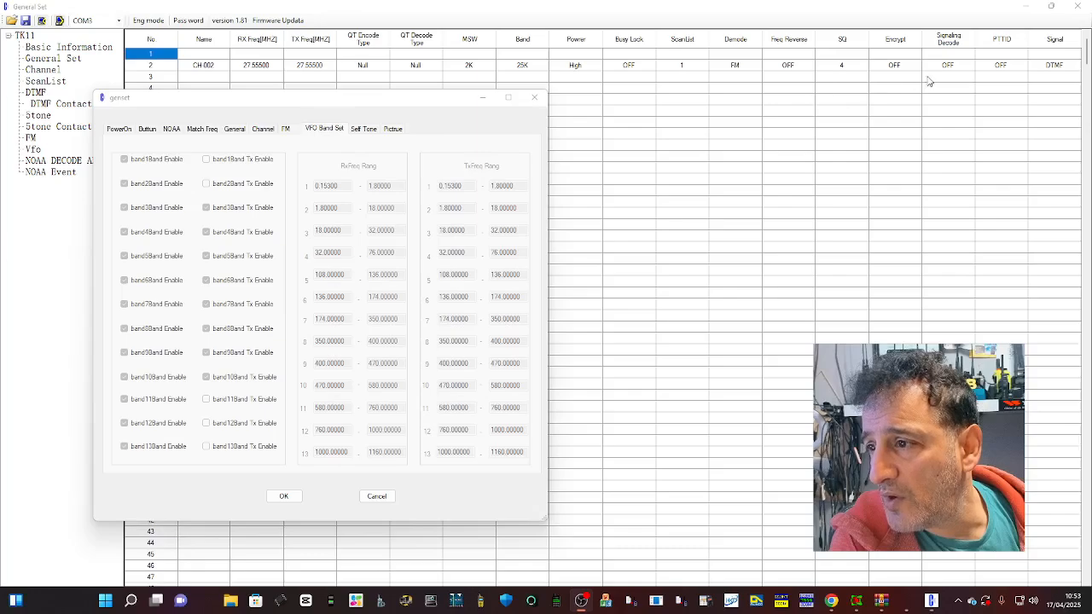
pyautogui.moveTo(333, 140)
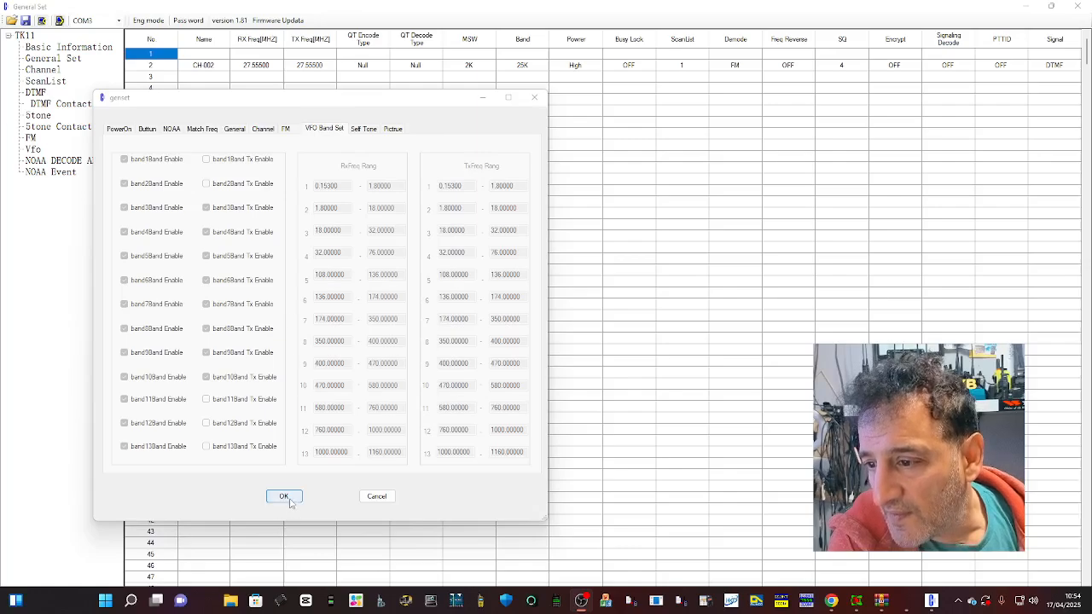
pyautogui.click(284, 496)
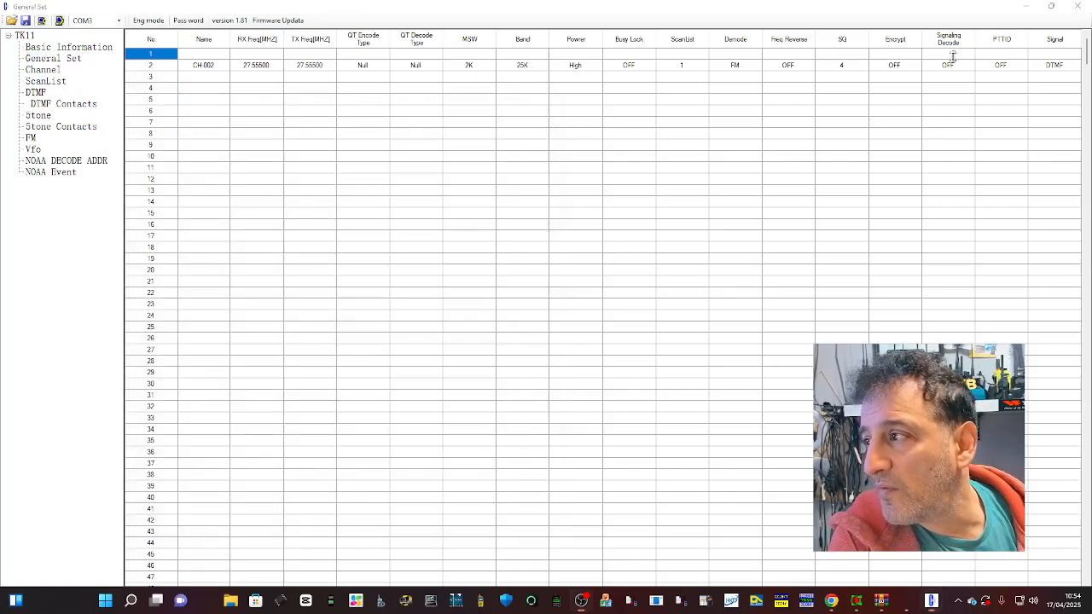
pyautogui.moveTo(788, 350)
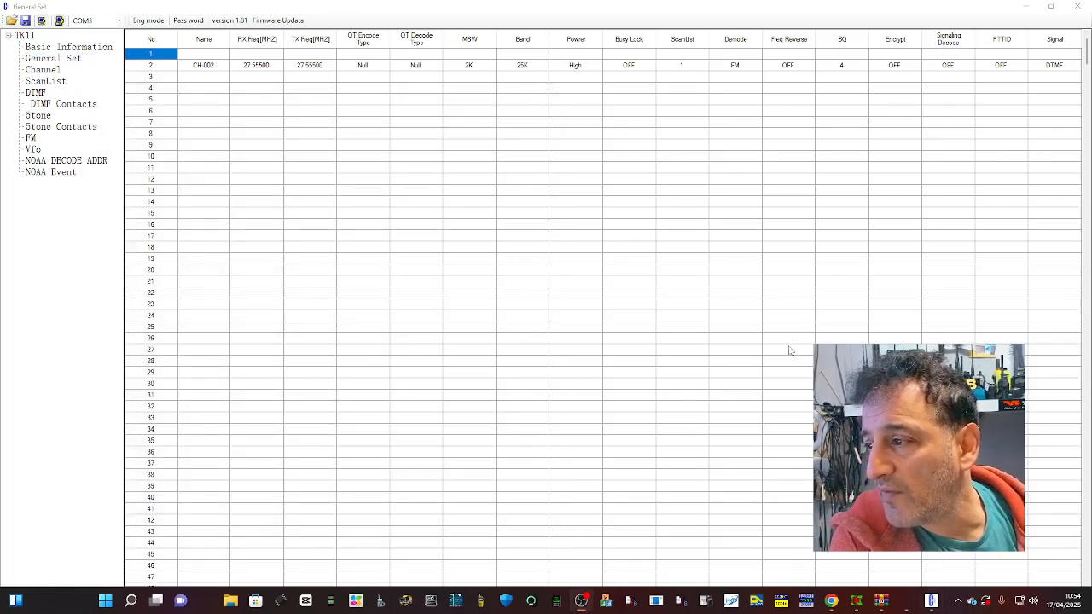